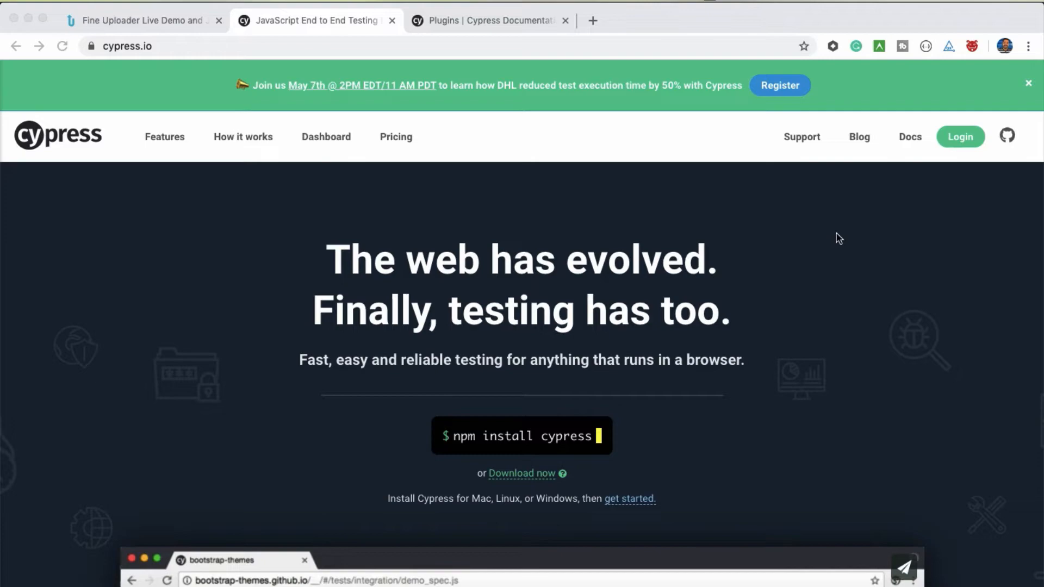
Find the cypress-file-upload card on the Cypress Docs plugins page by searching 'file-up'
scroll("down", 3)
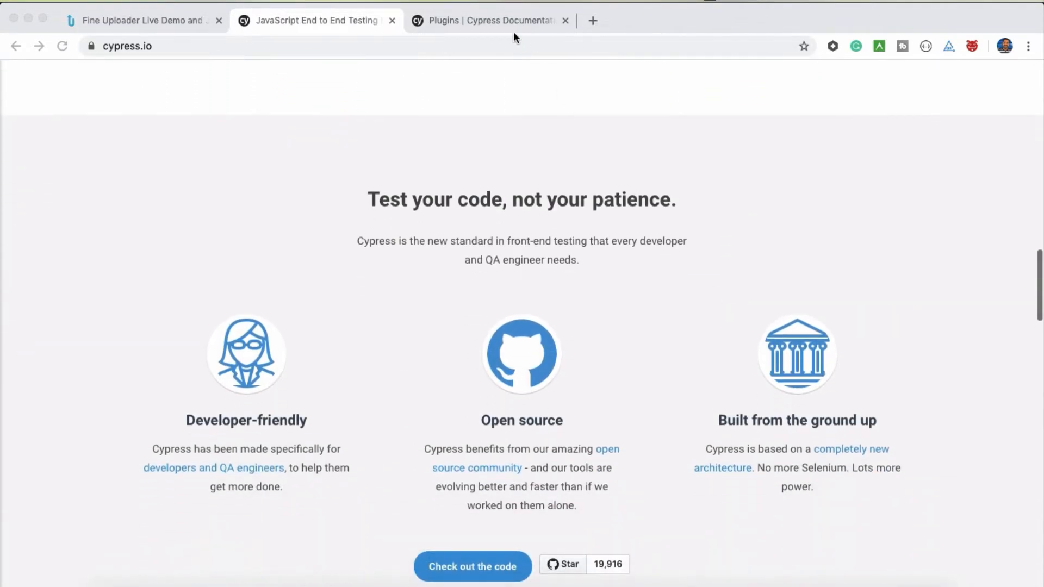
left_click(490, 21)
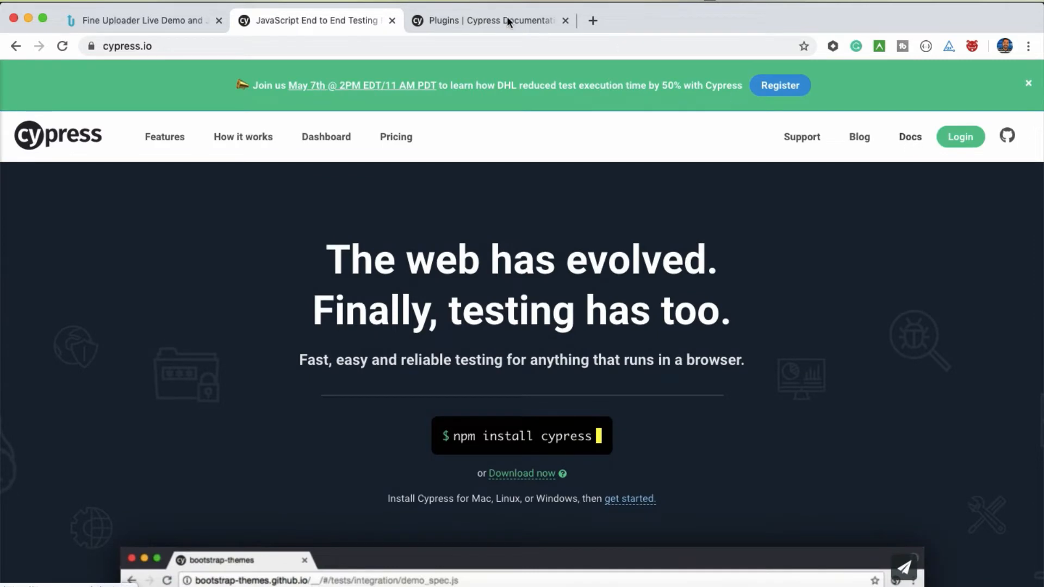
left_click(489, 20)
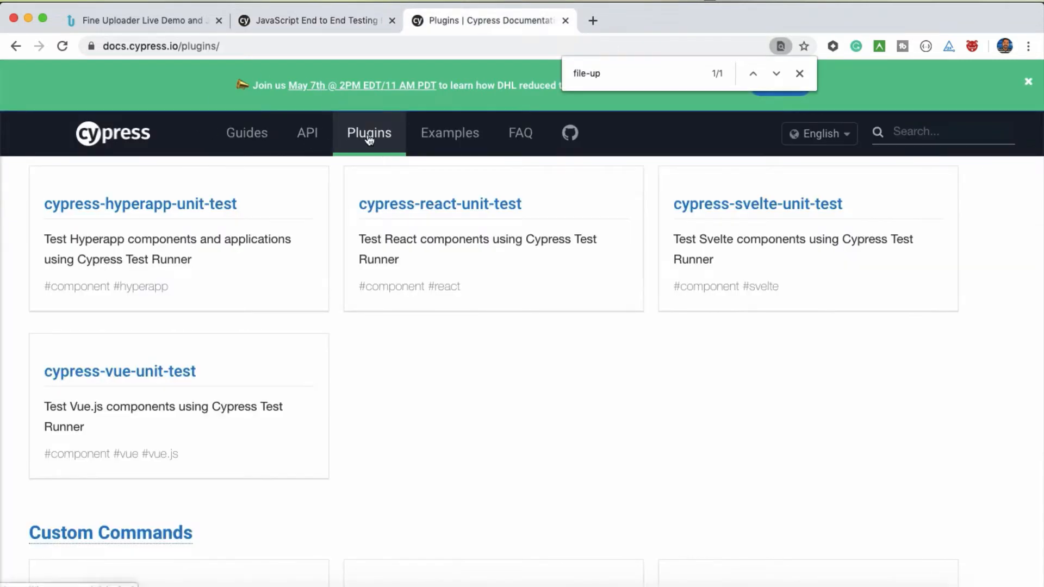
mouse_move(403, 353)
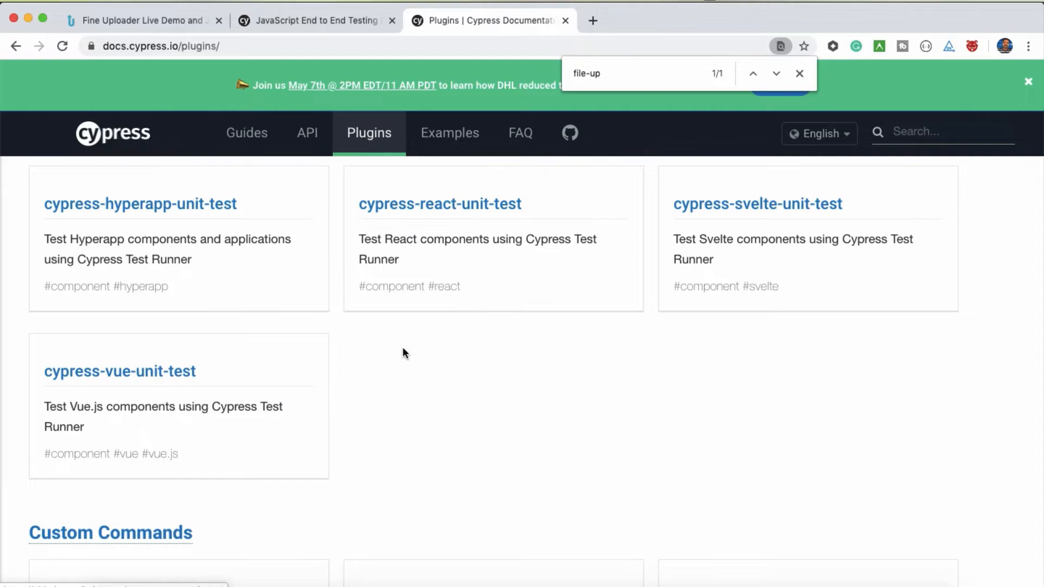
scroll("down", 3)
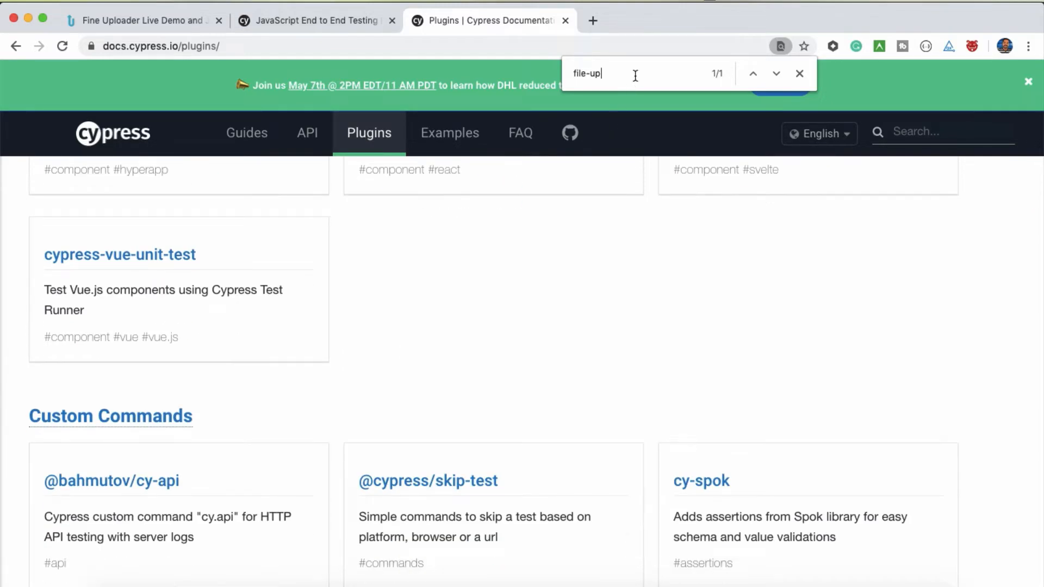
scroll("down", 3)
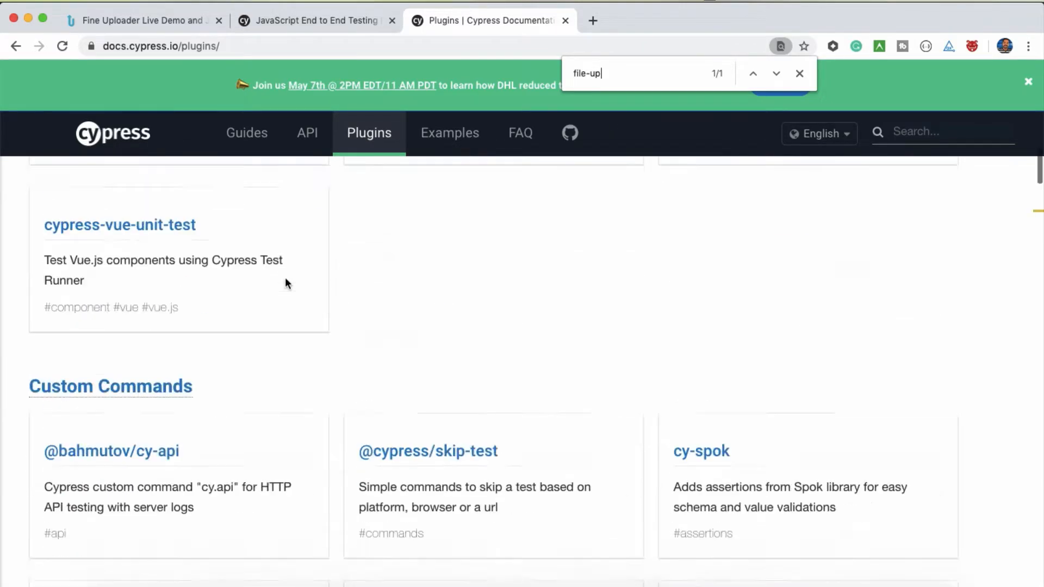
scroll("up", 3)
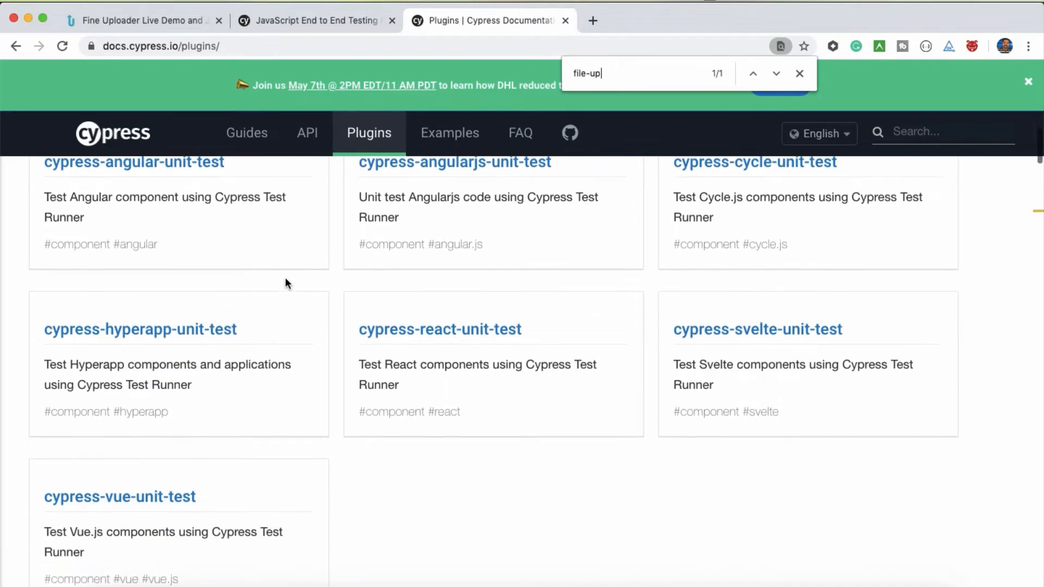
scroll("up", 3)
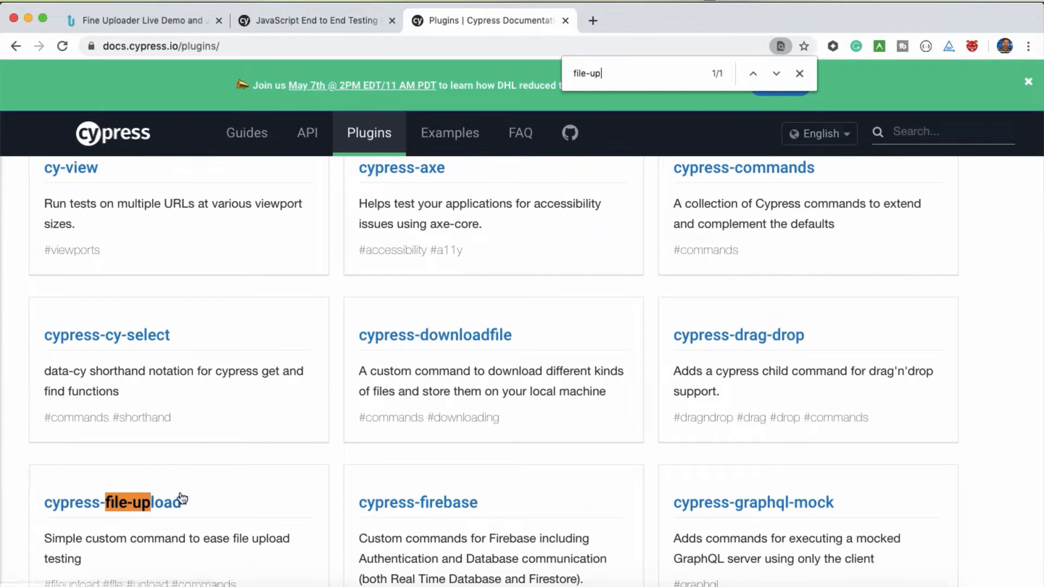
mouse_move(502, 456)
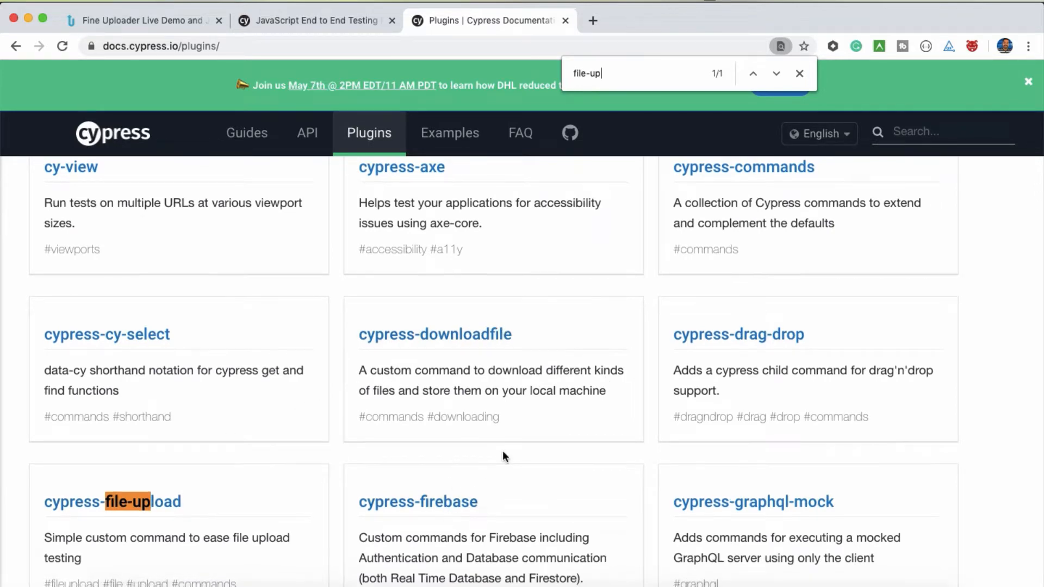
scroll("down", 3)
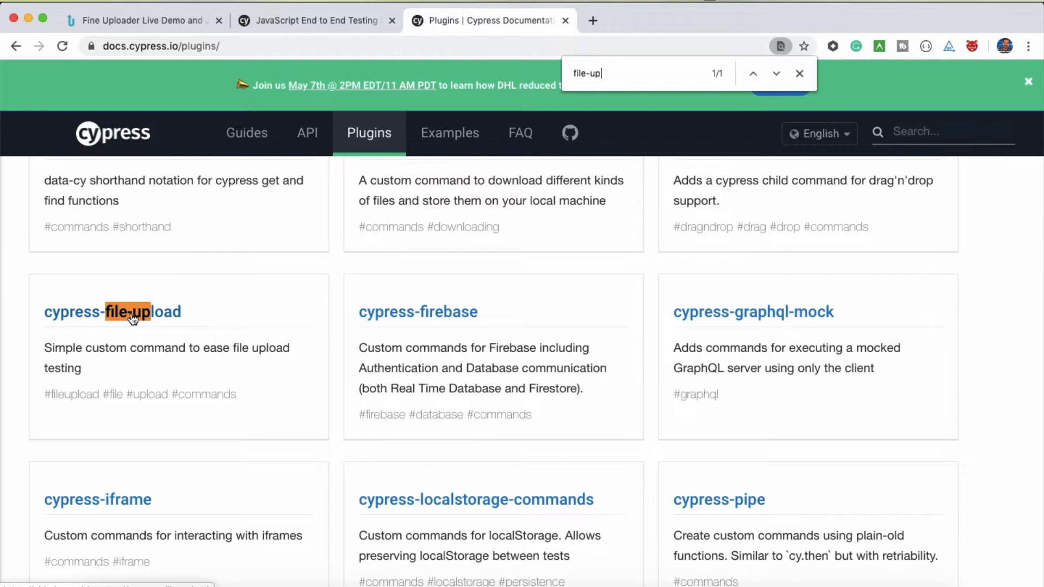
Open the cypress-file-upload GitHub repo and read its Installation and Usage sections
left_click(112, 311)
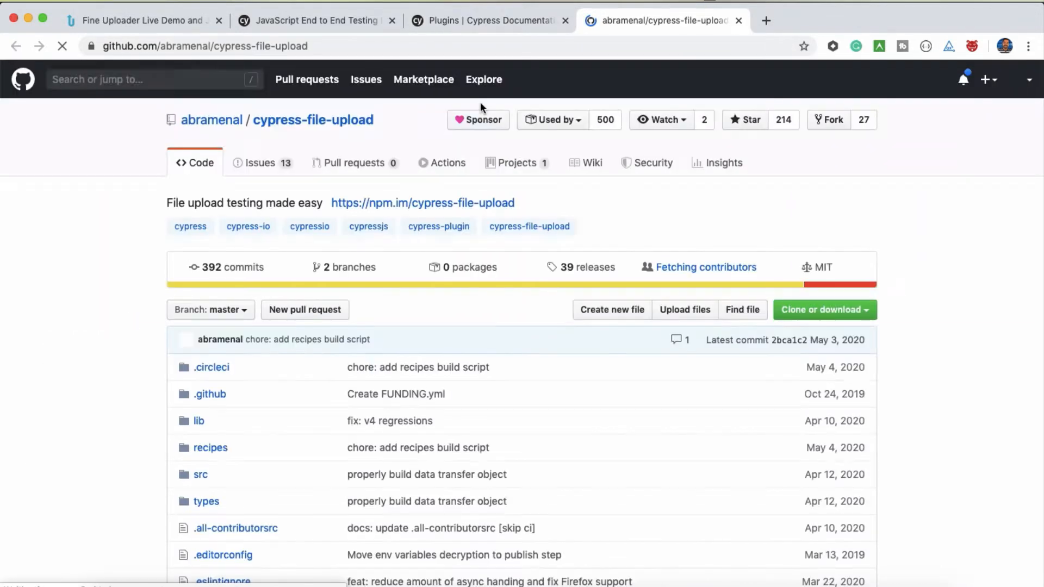
scroll("down", 3)
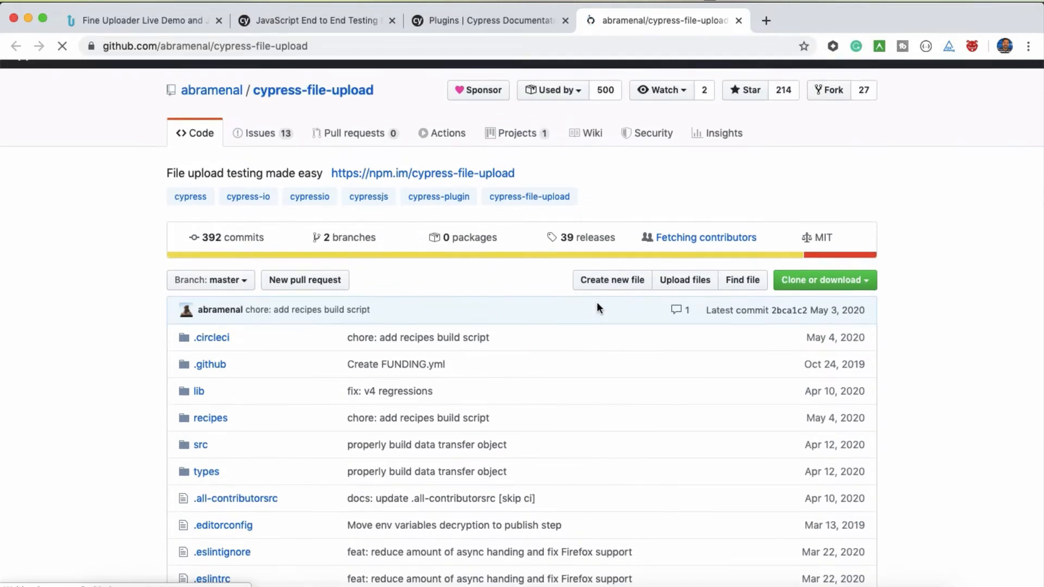
scroll("down", 3)
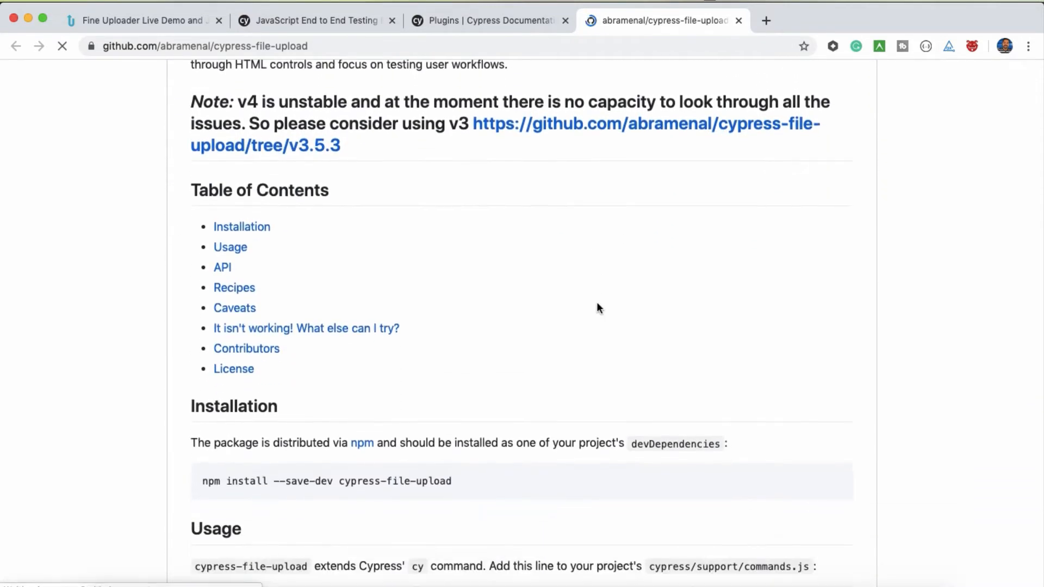
scroll("down", 3)
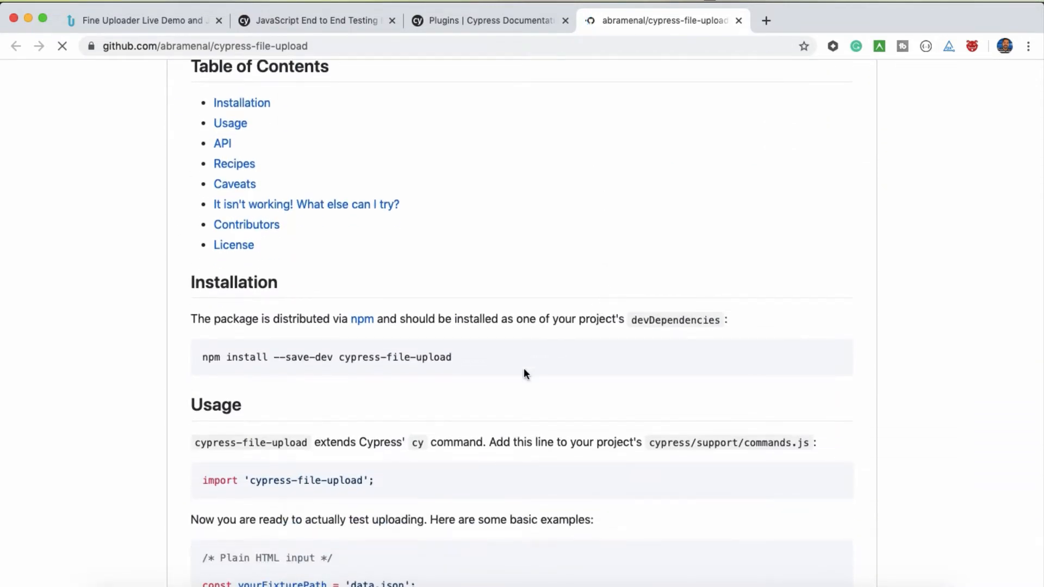
scroll("down", 3)
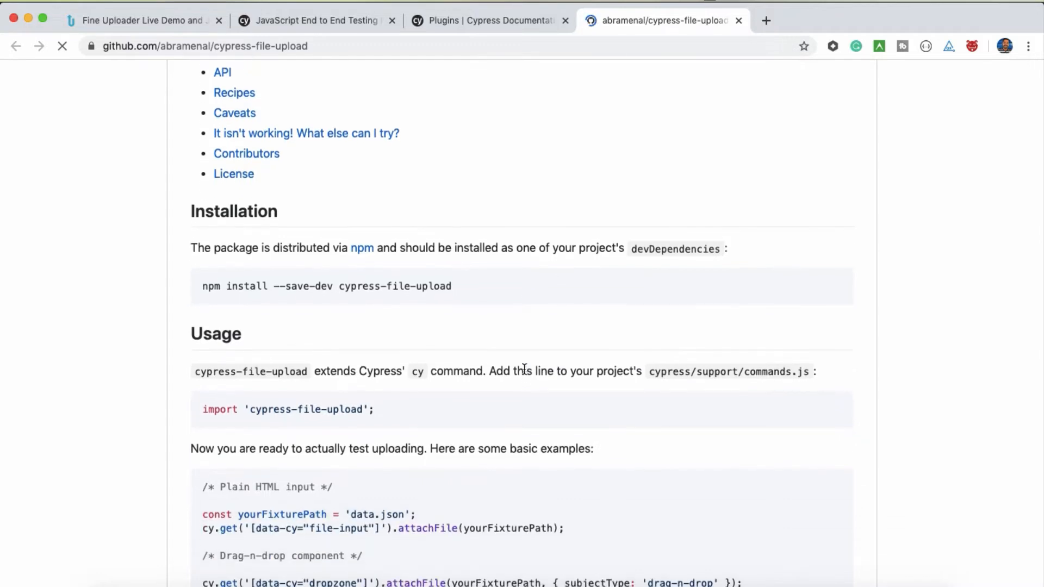
scroll("up", 3)
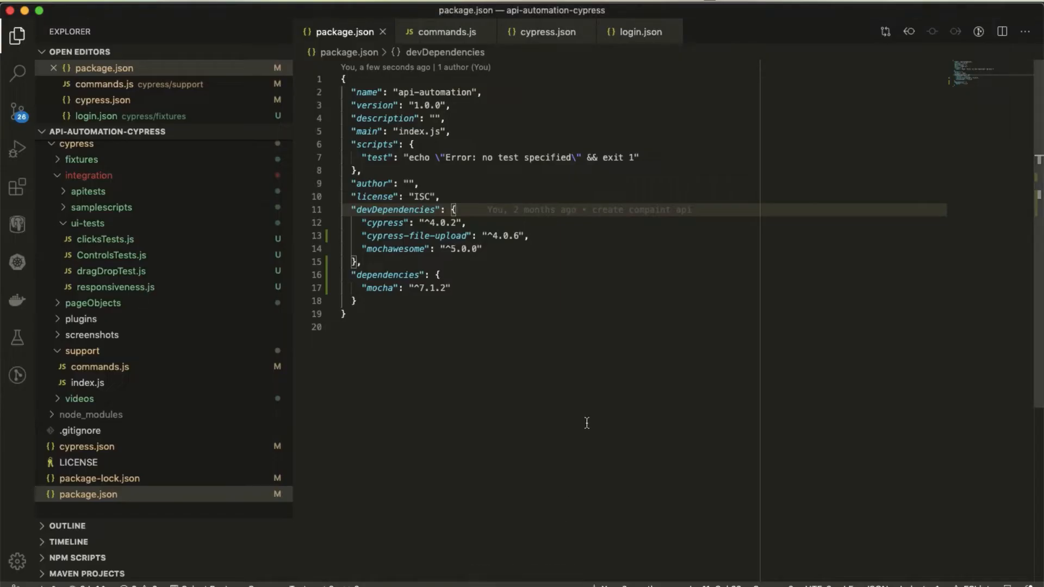
Run npm install --save-dev cypress-file-upload in a new terminal with commands.js open
left_click(446, 31)
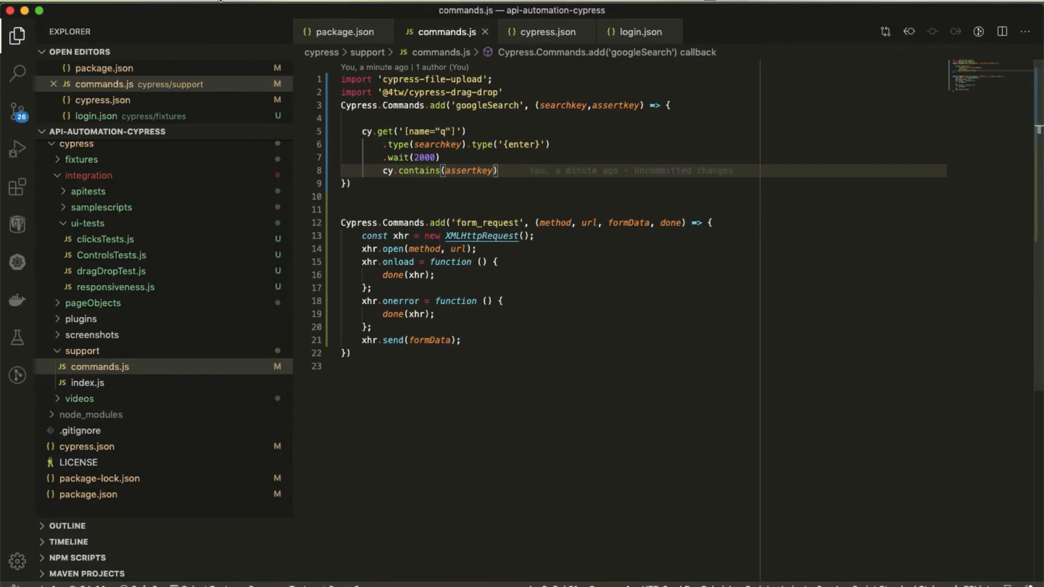
left_click(233, 3)
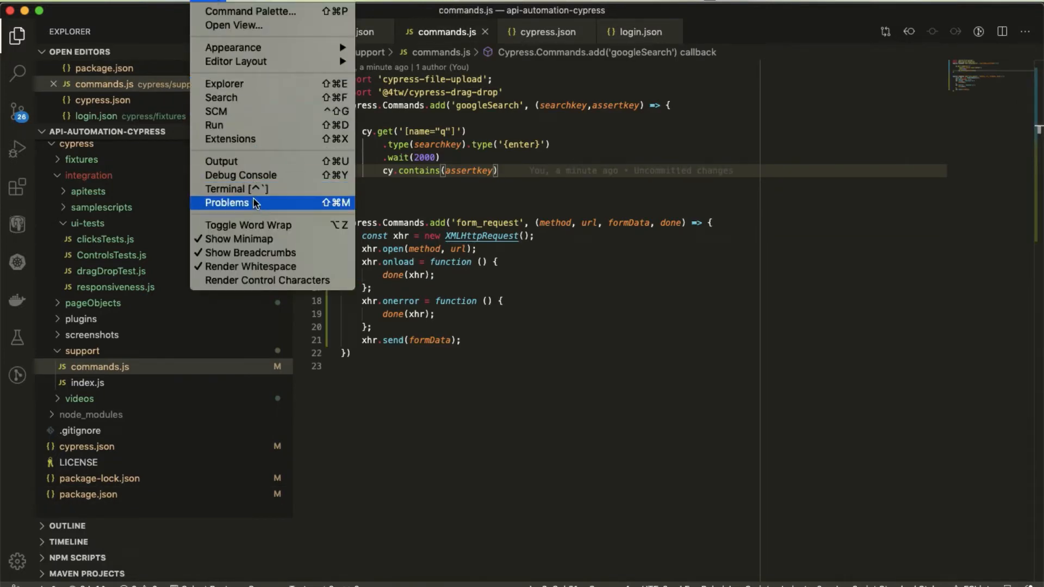
left_click(232, 189)
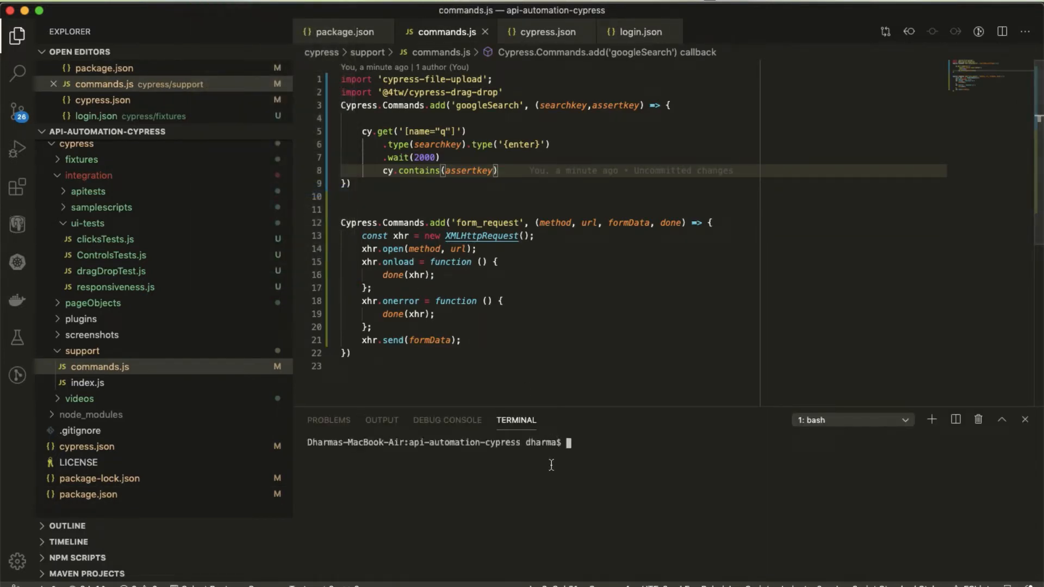
mouse_move(620, 460)
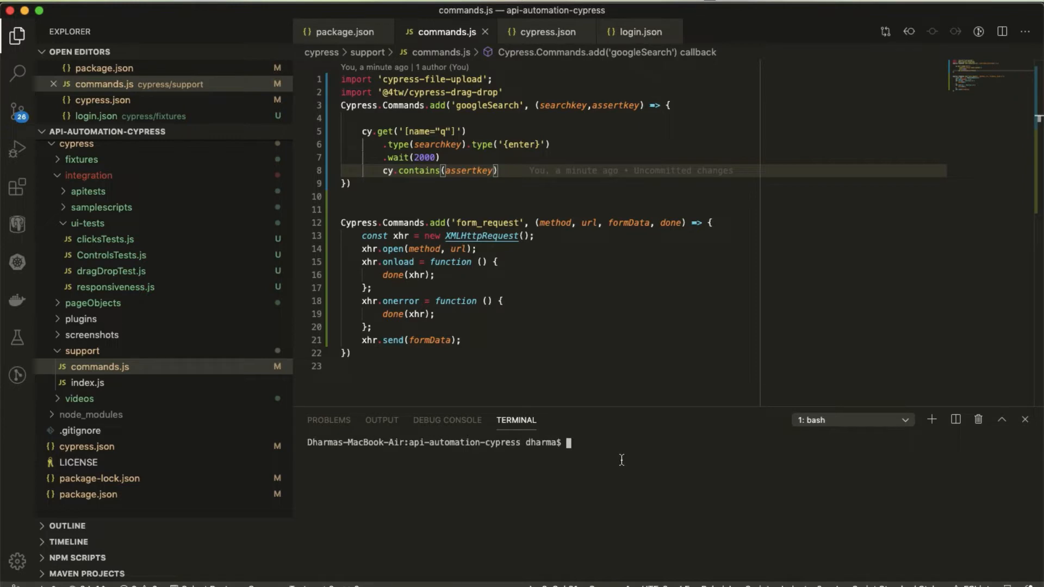
type("npm install --save-dev cypress-file-upload")
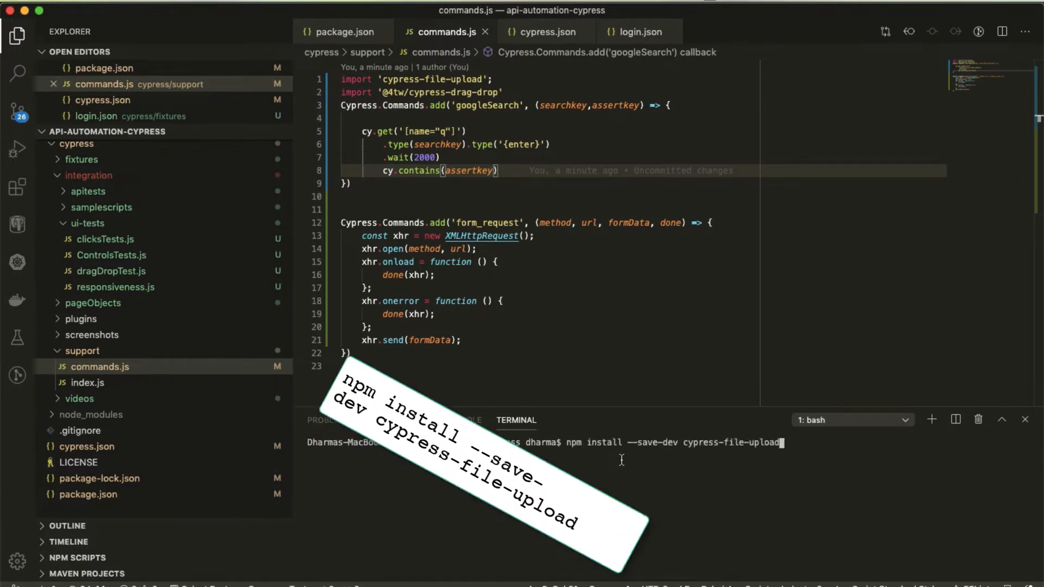
key("Return")
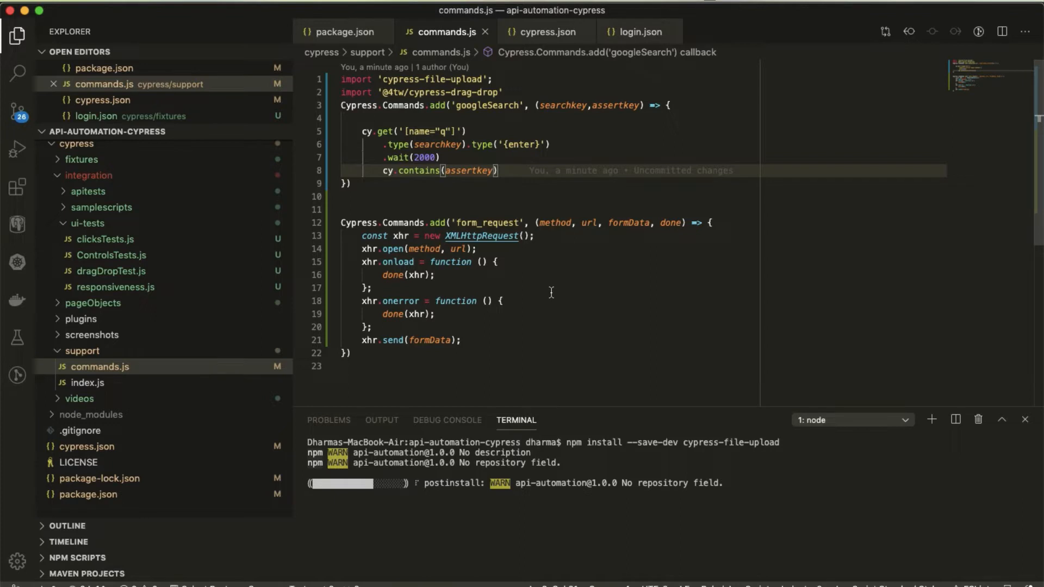
mouse_move(581, 439)
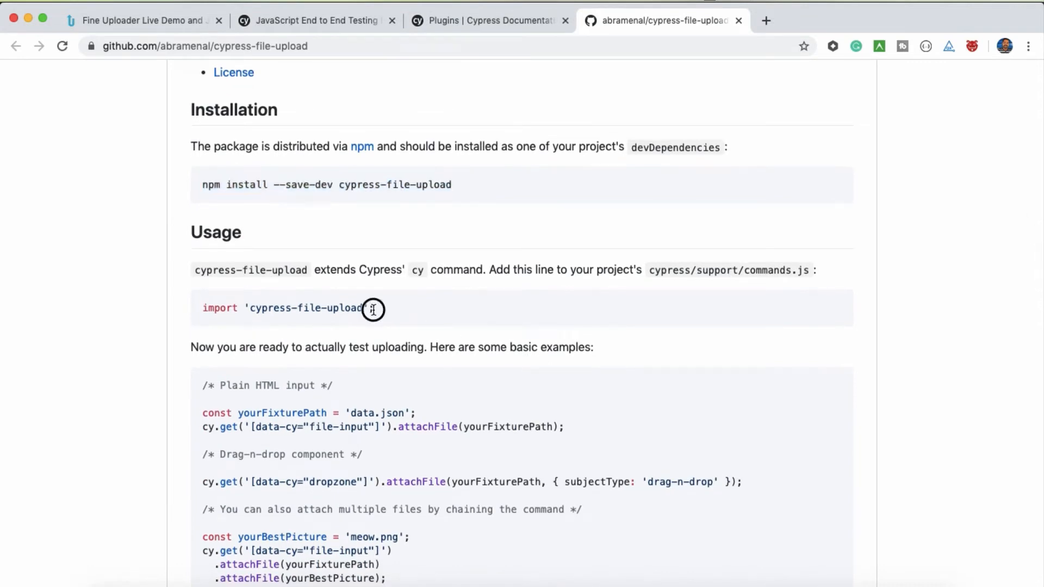
Select the import 'cypress-file-upload' line in the README's Usage section
triple_click(288, 308)
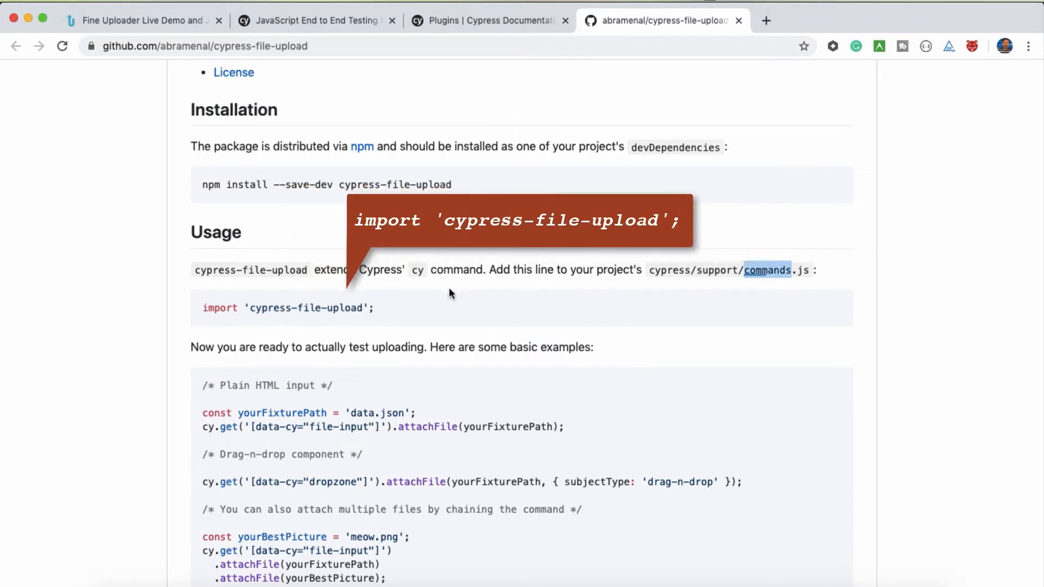
double_click(417, 269)
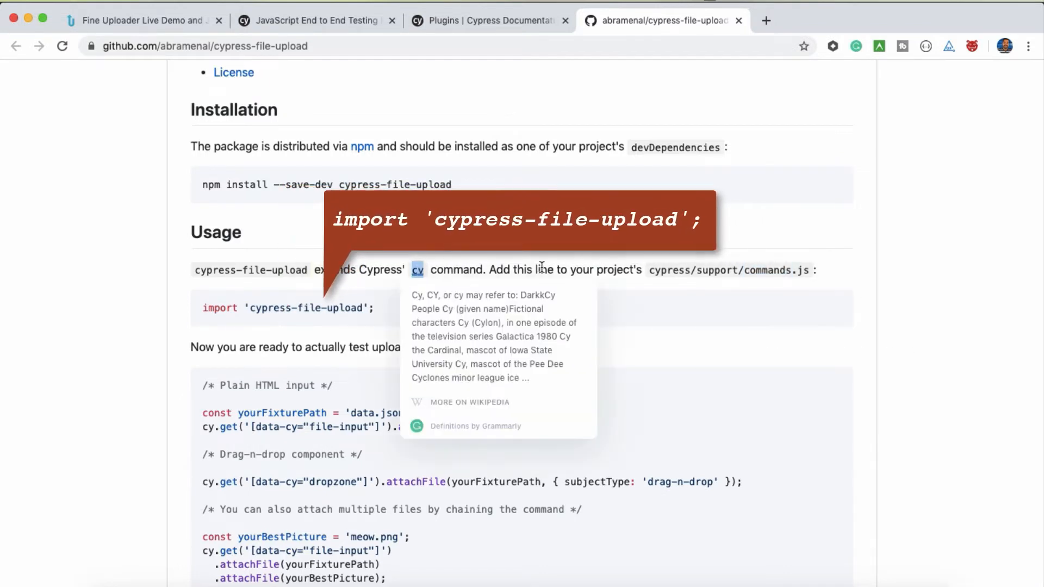
left_click(419, 463)
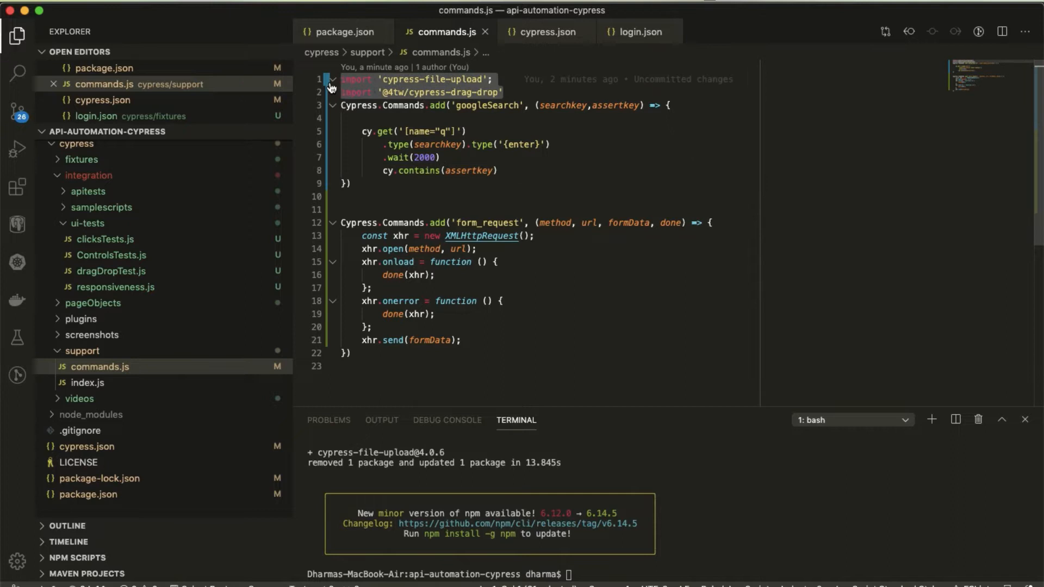
key("Backspace")
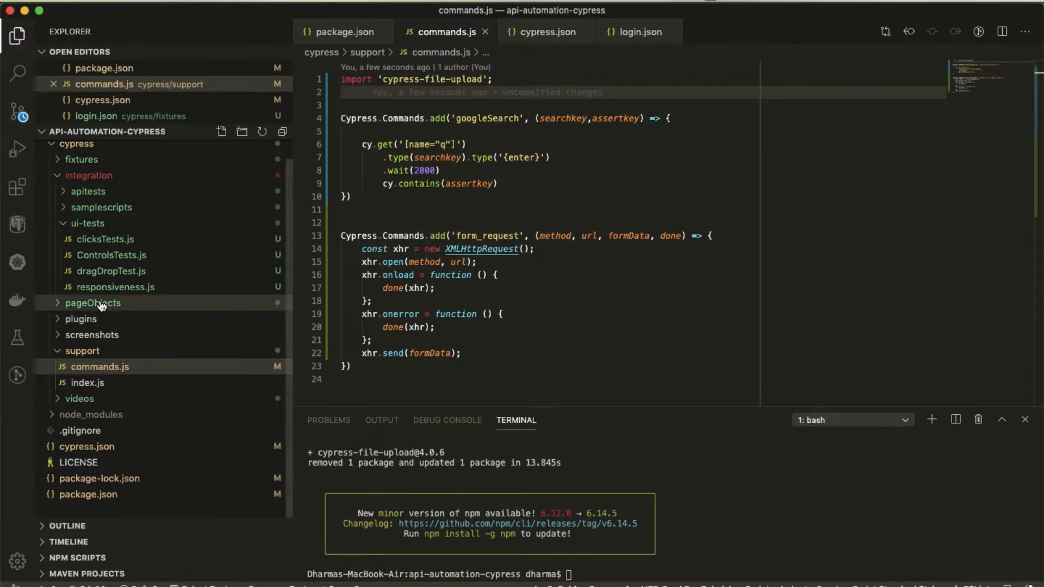
Create a new file fileUploadTest.js in the ui-tests folder
right_click(87, 223)
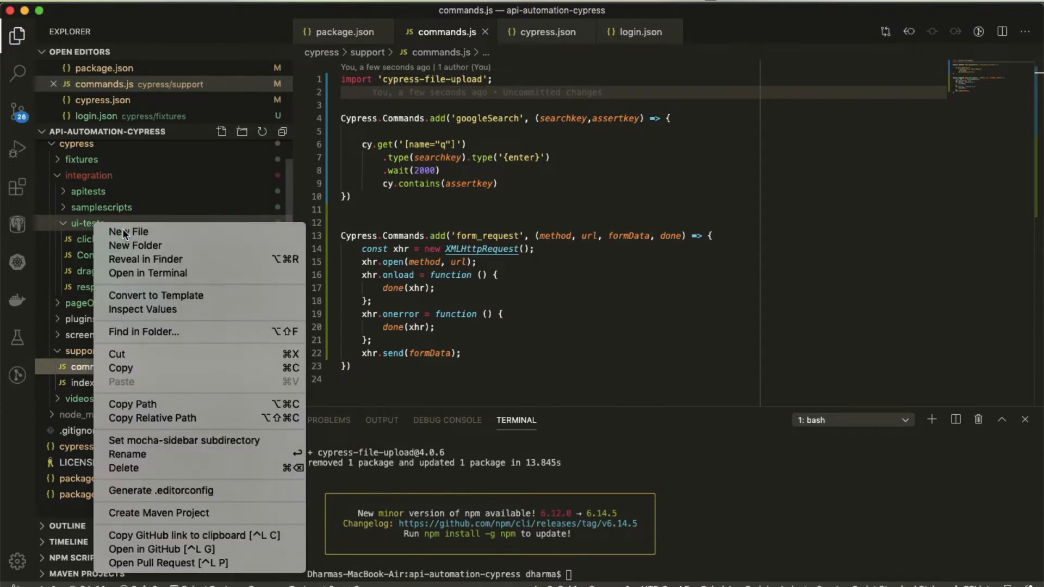
left_click(128, 231)
type("fileUpload Tet")
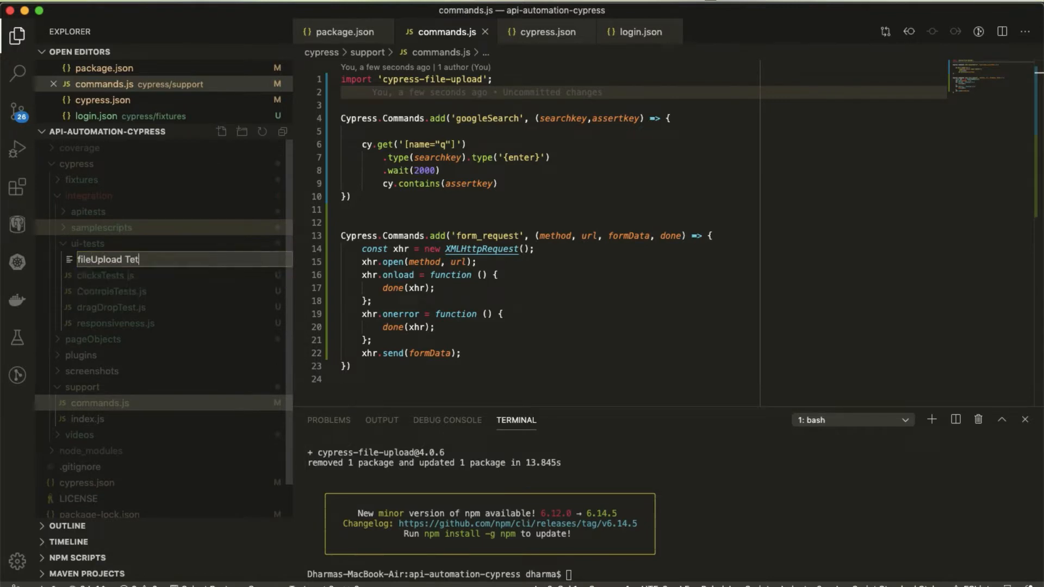
key("Backspace")
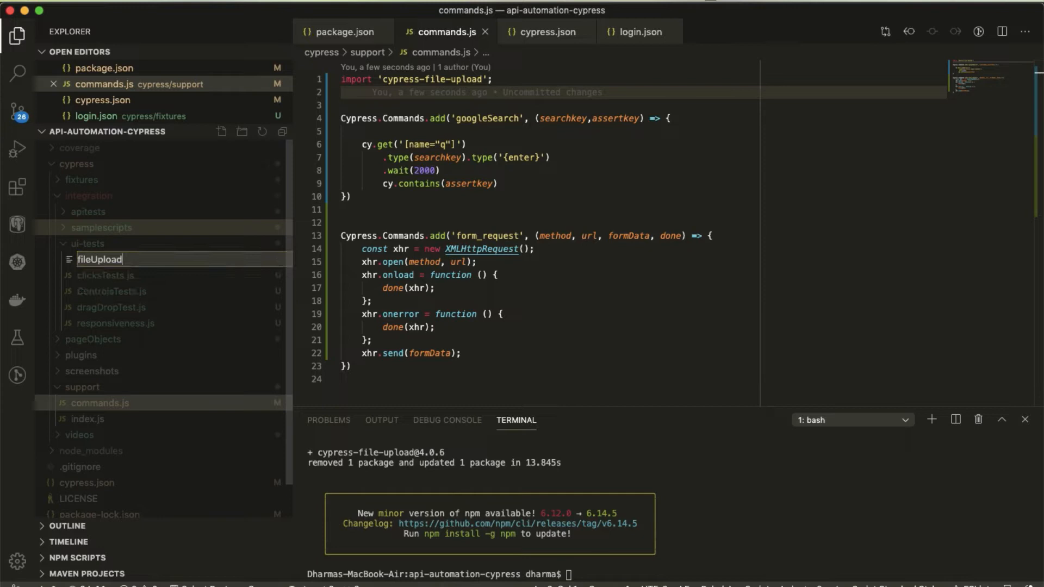
type("Test.")
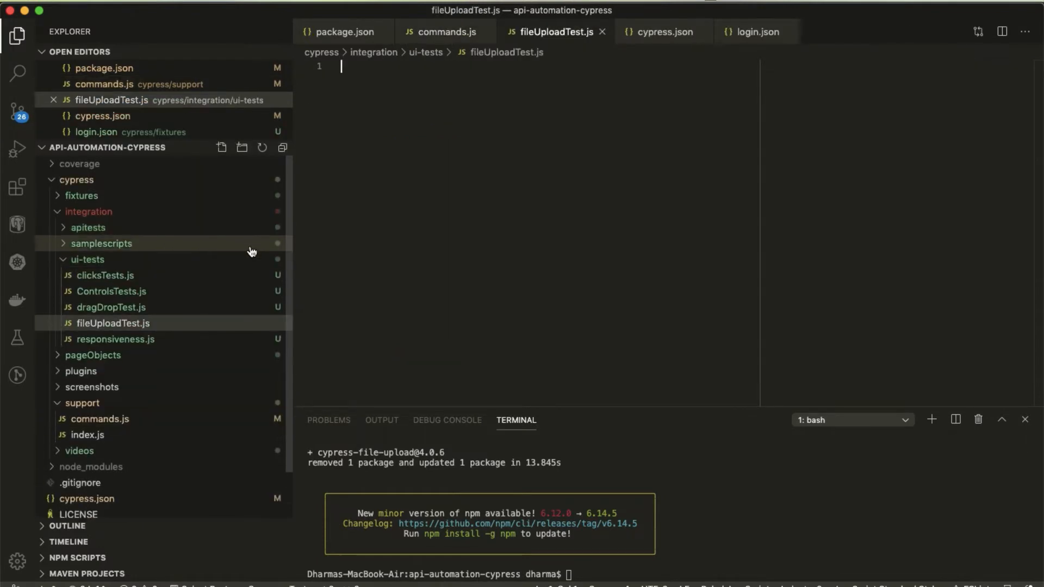
Start a describe('File Upload Test') block
type("desc")
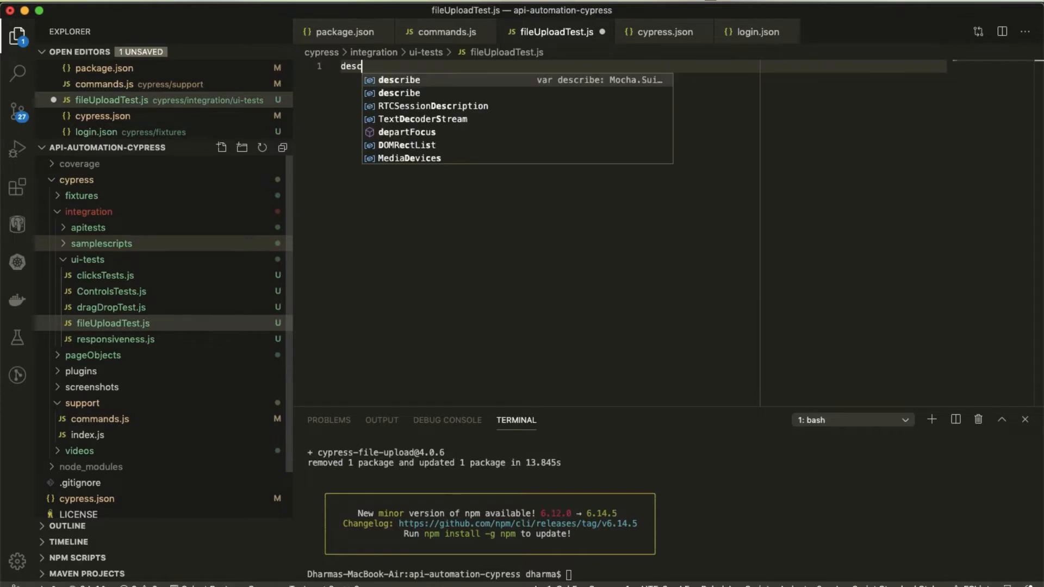
type("rib")
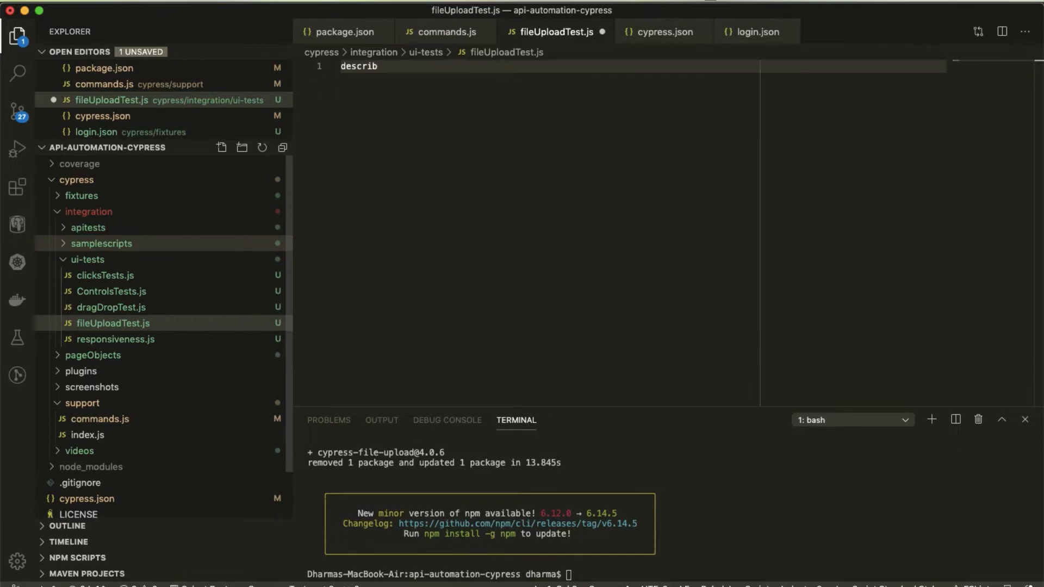
type("e")
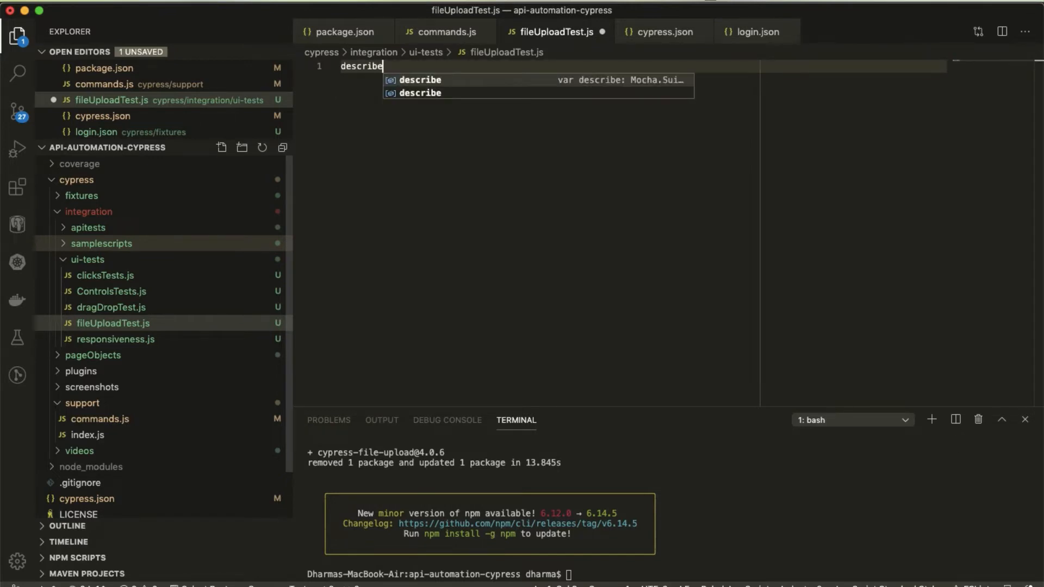
type("('')")
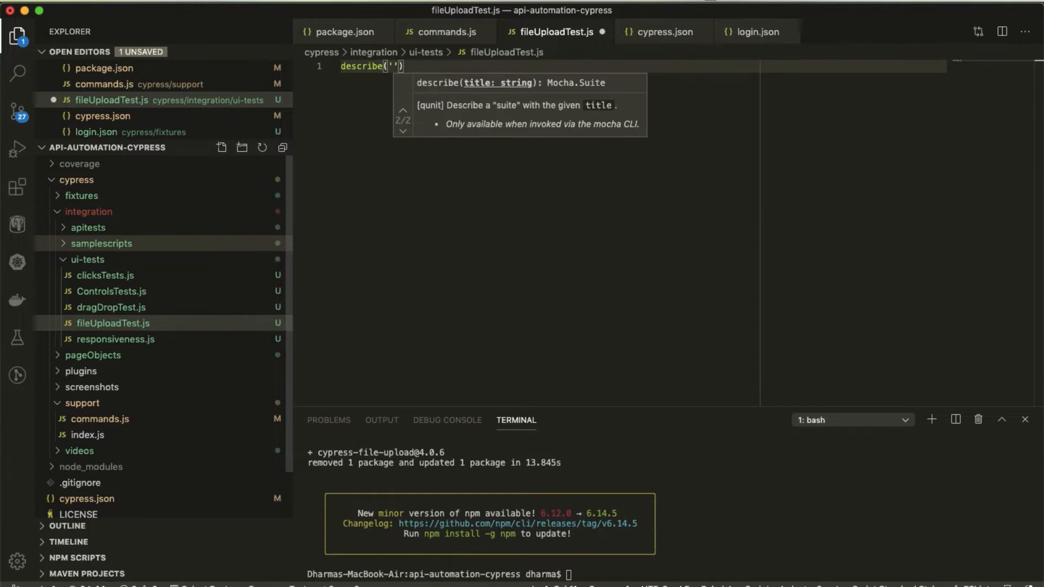
type("File Upload Test")
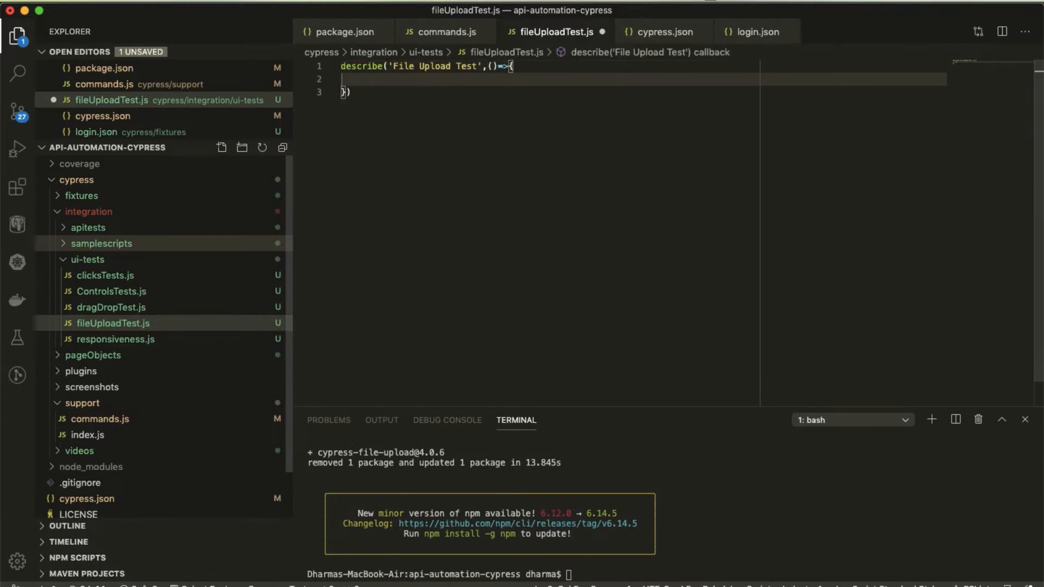
Add an it('File Upload') block containing cy.visit('')
type("it")
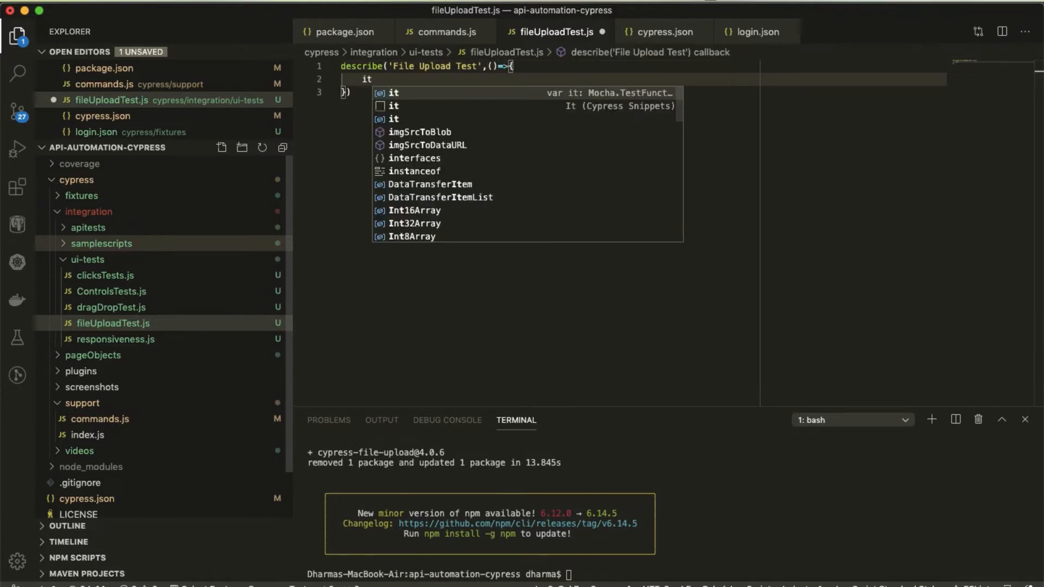
key("Escape")
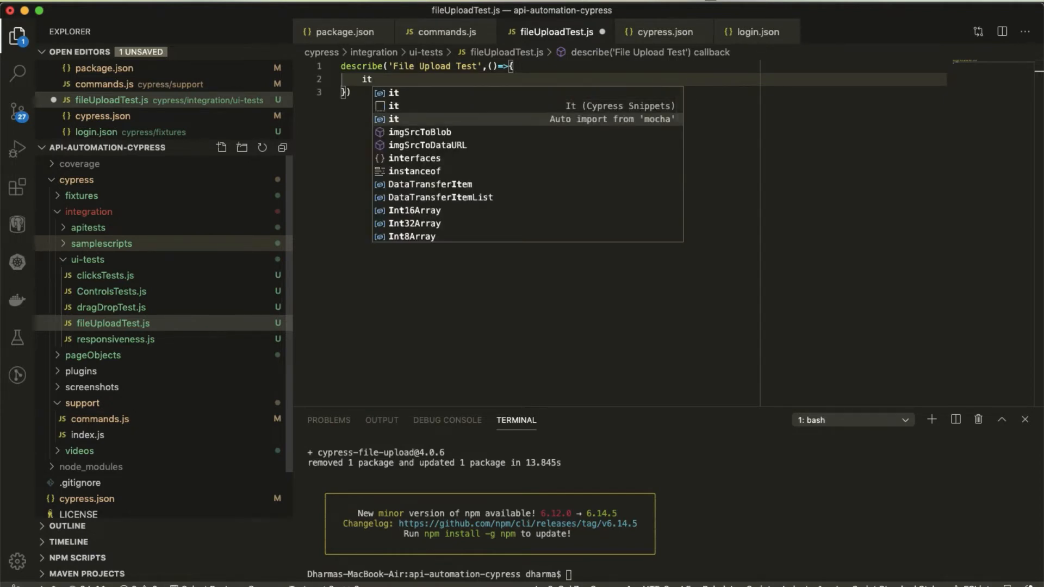
left_click(393, 118)
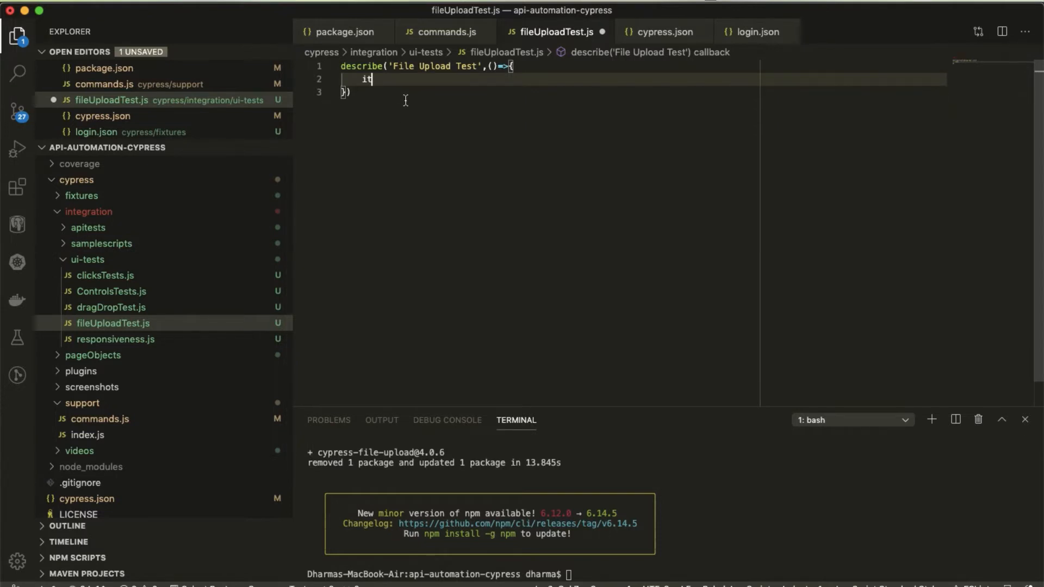
type("(")
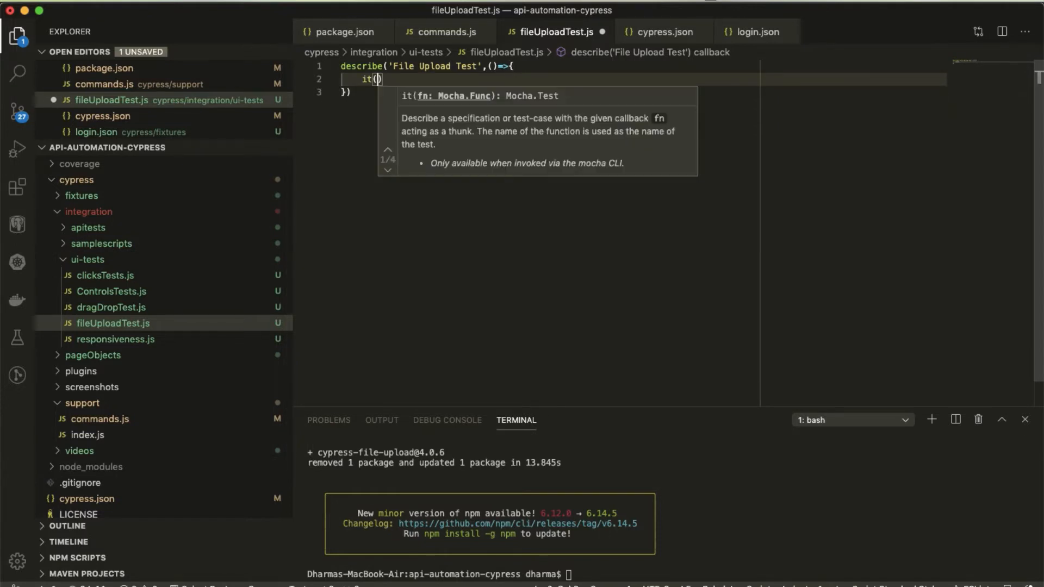
type("'File Upload Test")
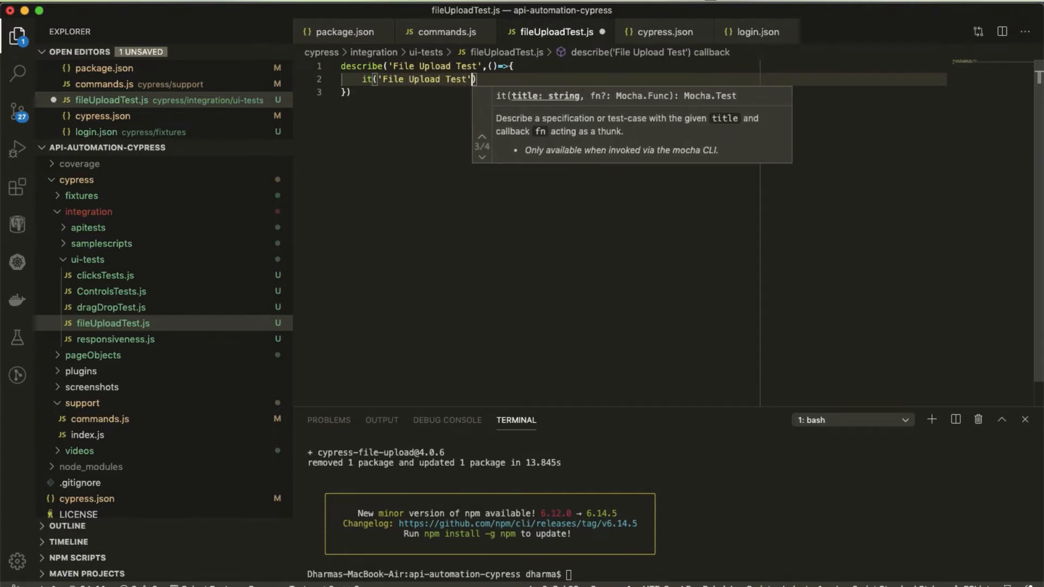
type(",")
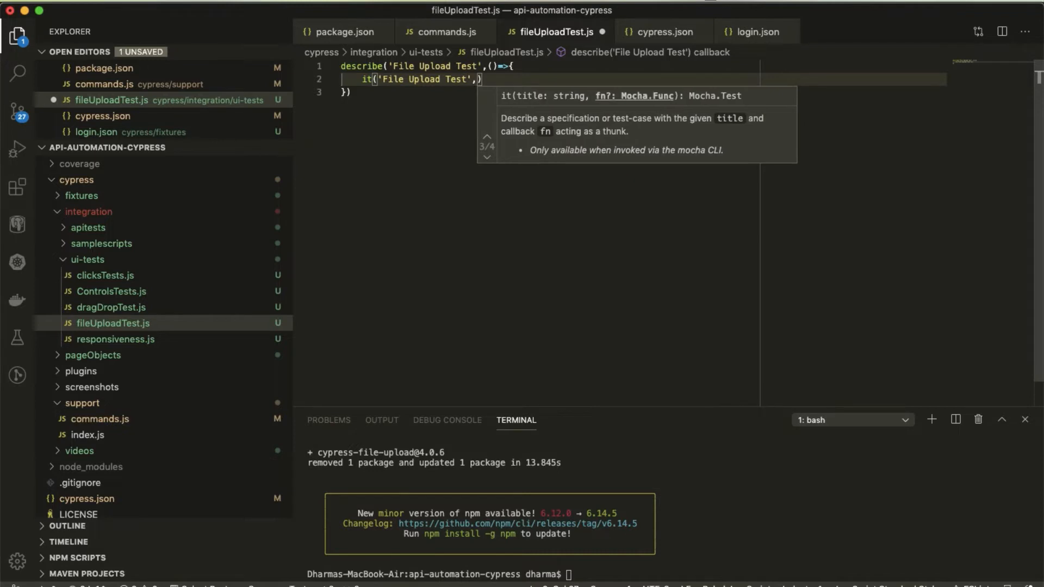
type("(")
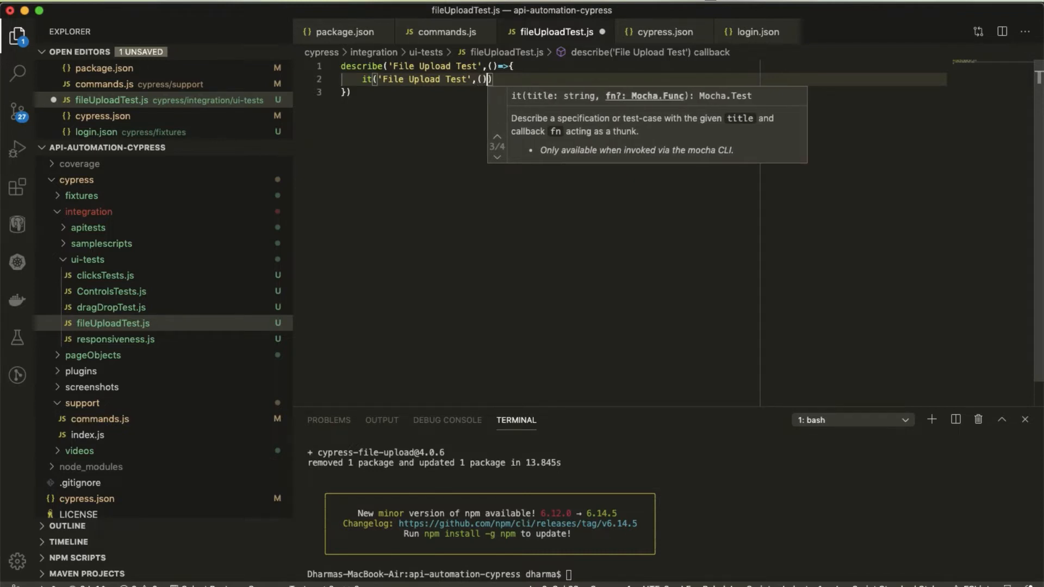
type("=>{}")
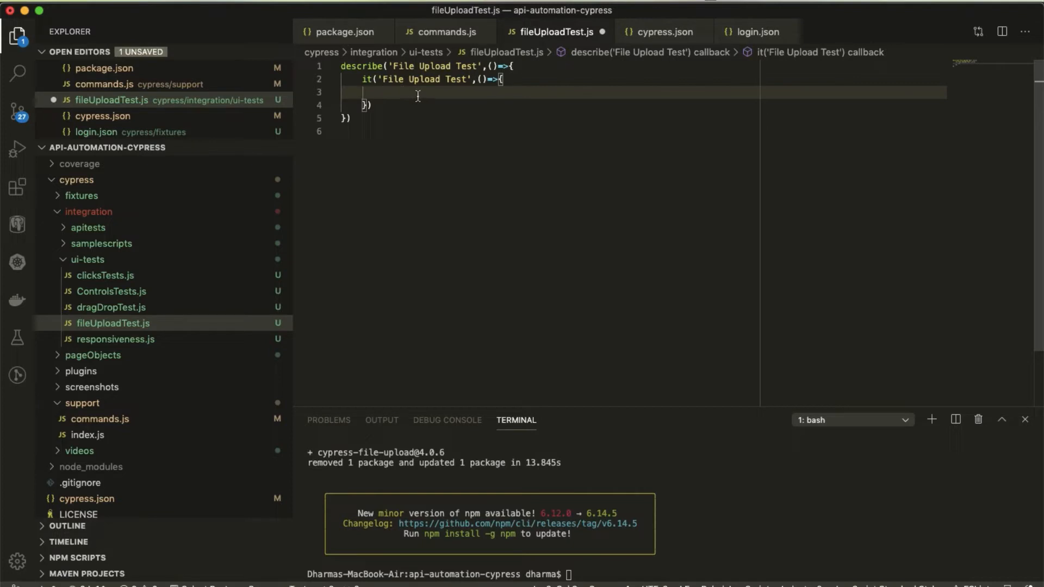
type("cy")
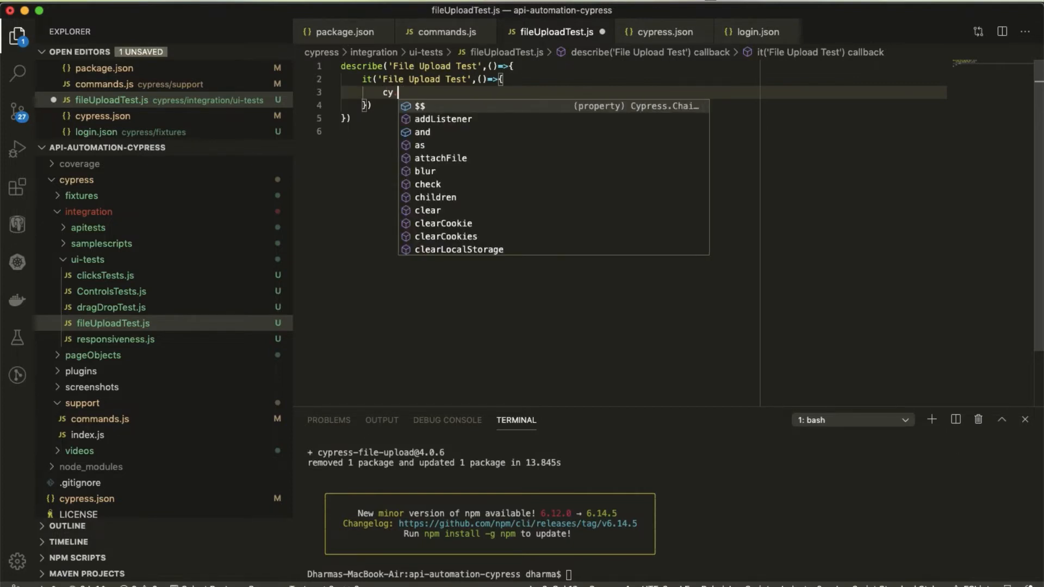
type(".visit")
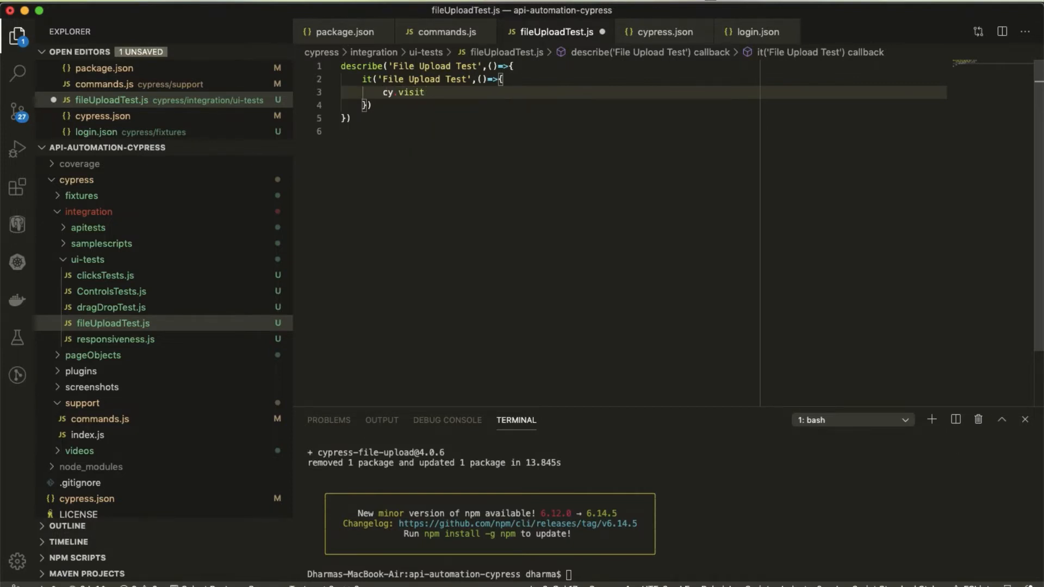
type("('')")
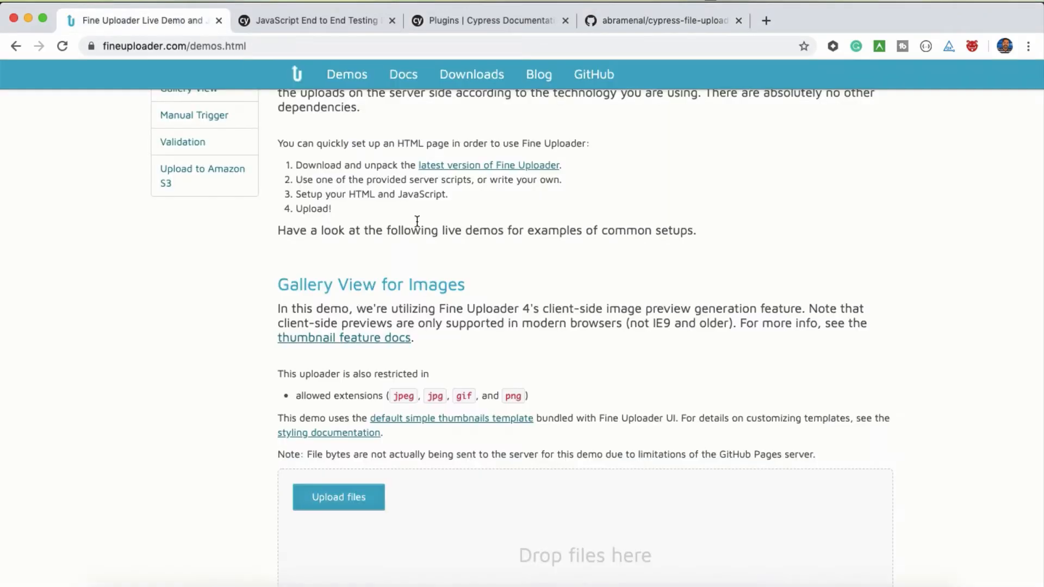
Manually upload an image to the Gallery View for Images demo
scroll("down", 3)
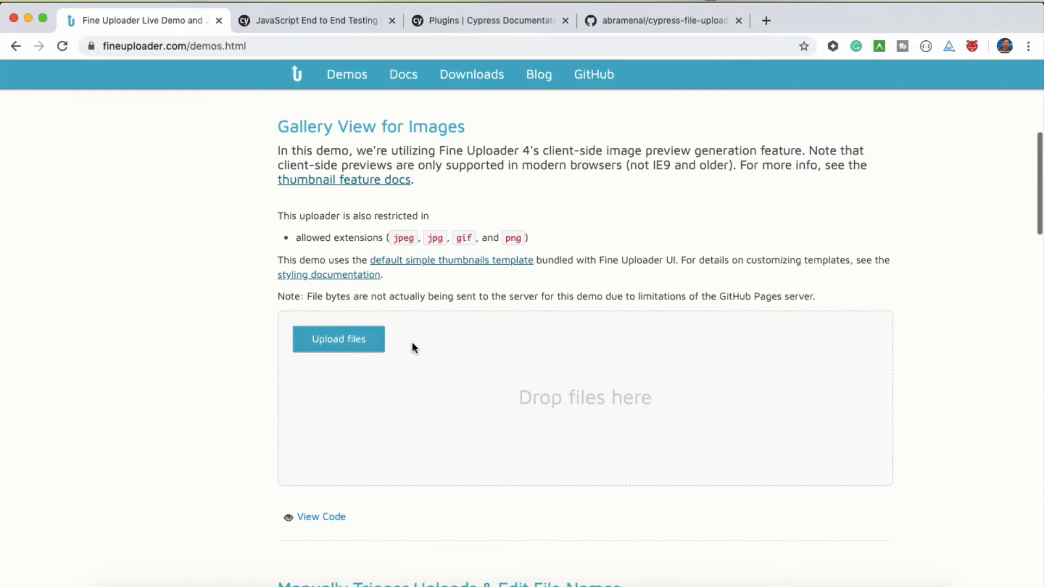
left_click(338, 338)
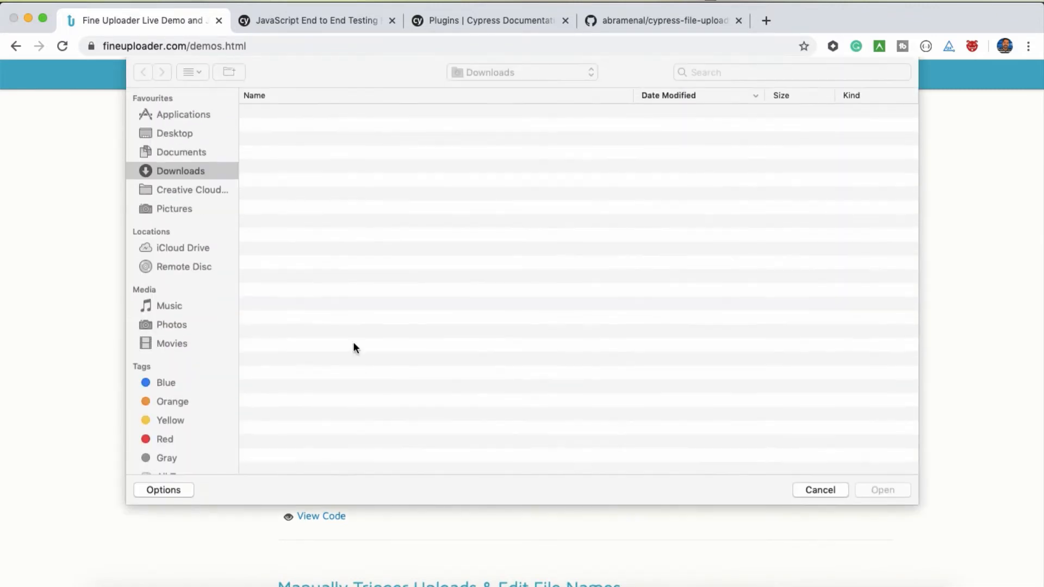
left_click(819, 490)
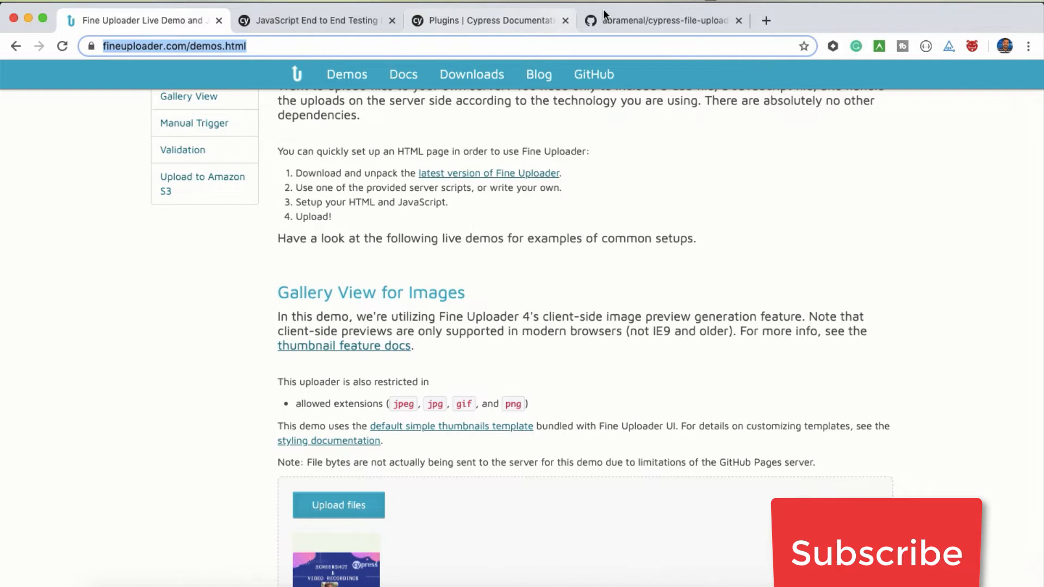
left_click(662, 20)
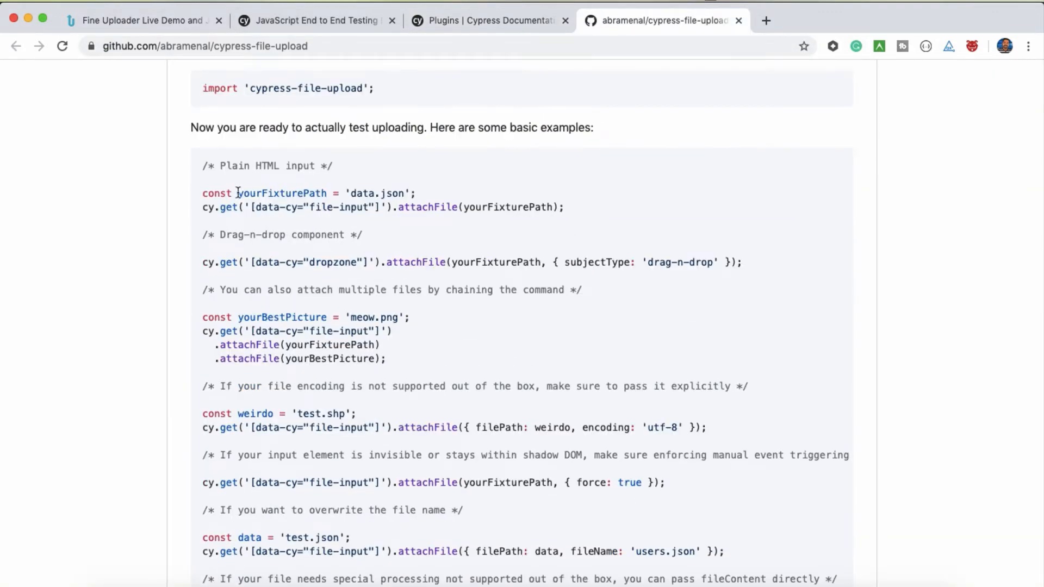
mouse_move(263, 193)
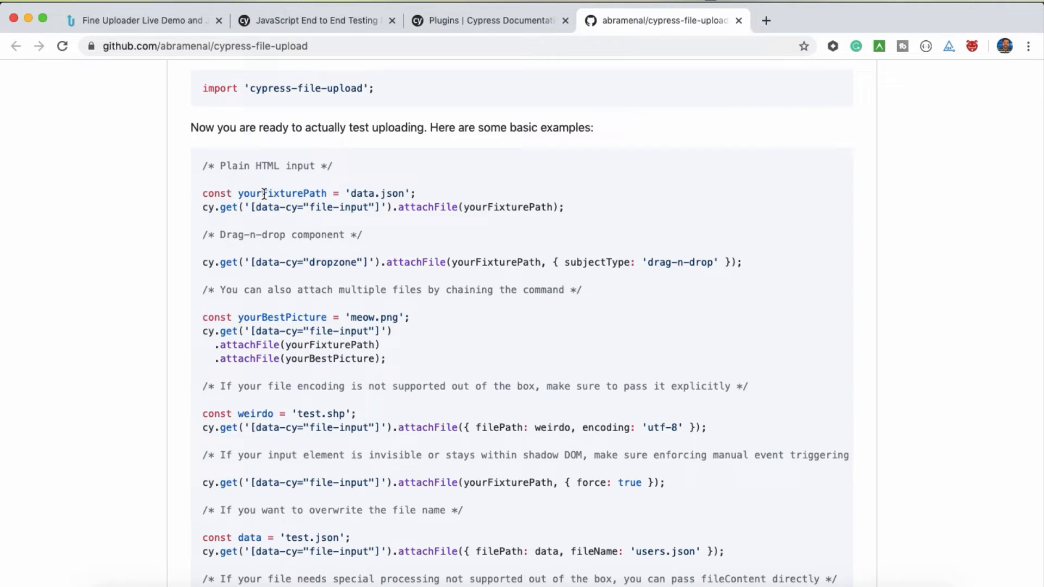
Select the 'Plain HTML input' attachFile example code in the README
double_click(392, 193)
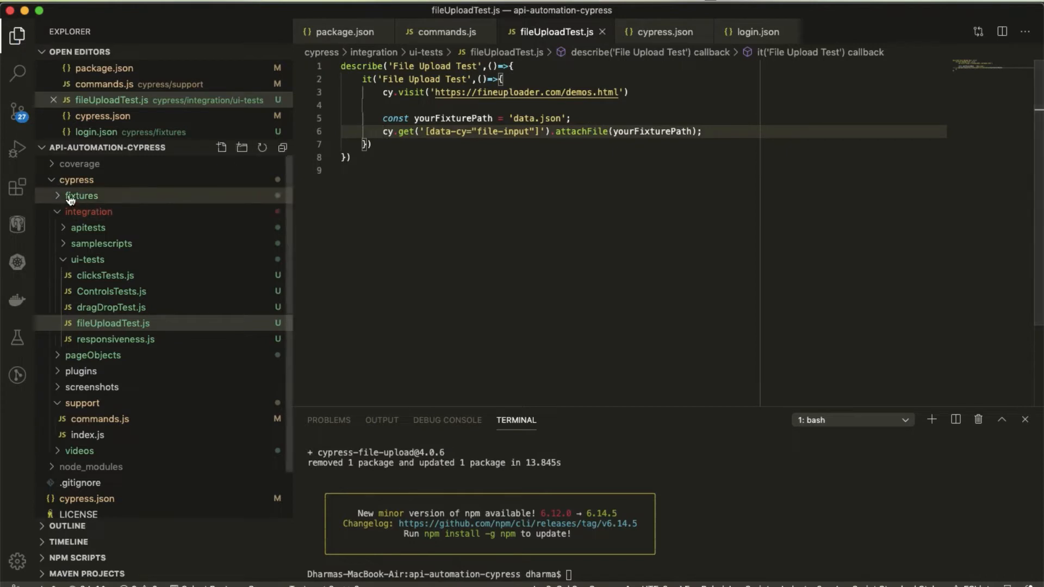
Set the fixture to 'logo.png' and rename the constant yourFixturePath to imagefile
left_click(81, 195)
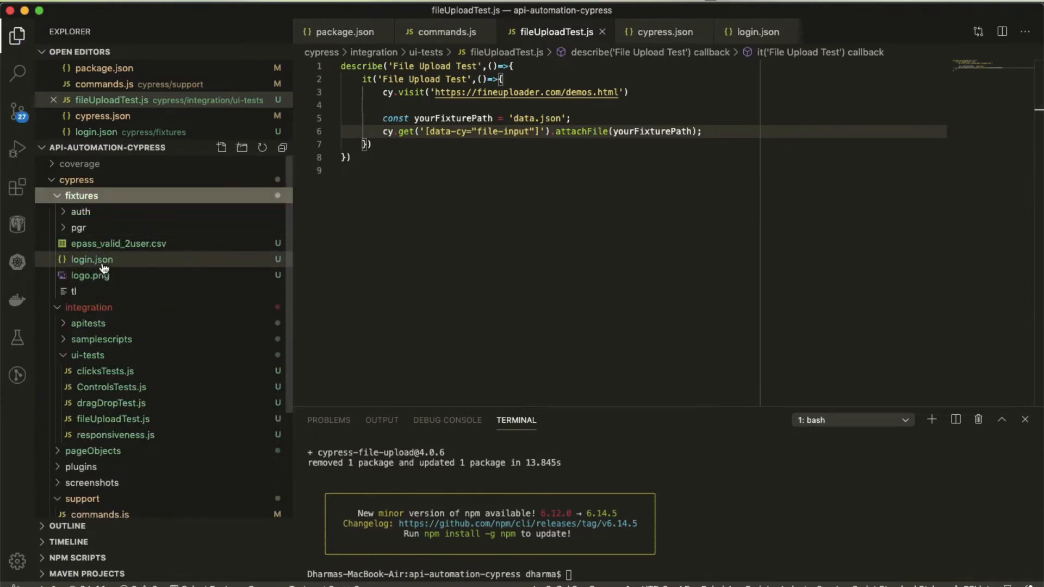
mouse_move(92, 258)
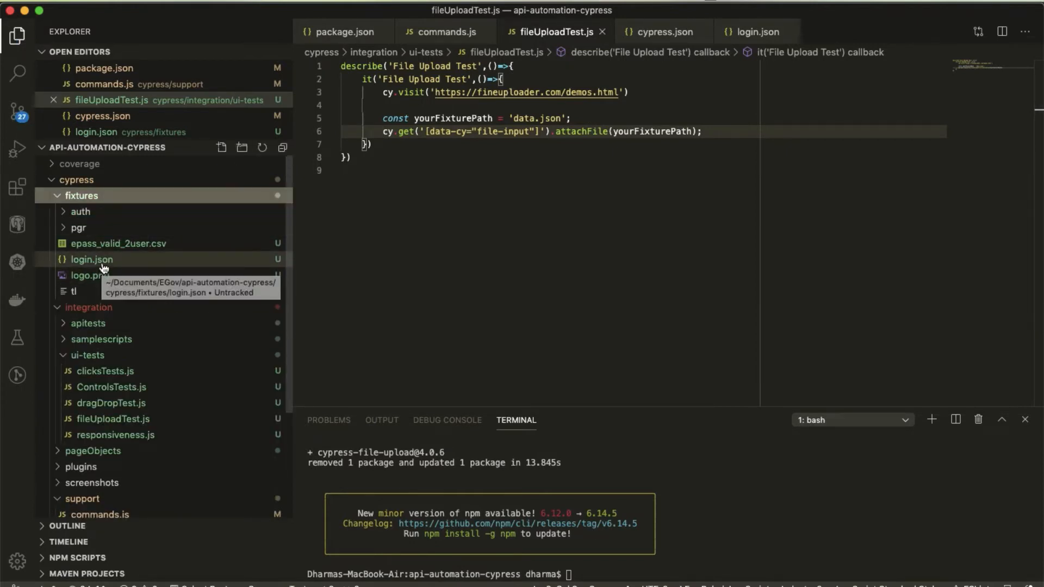
mouse_move(90, 275)
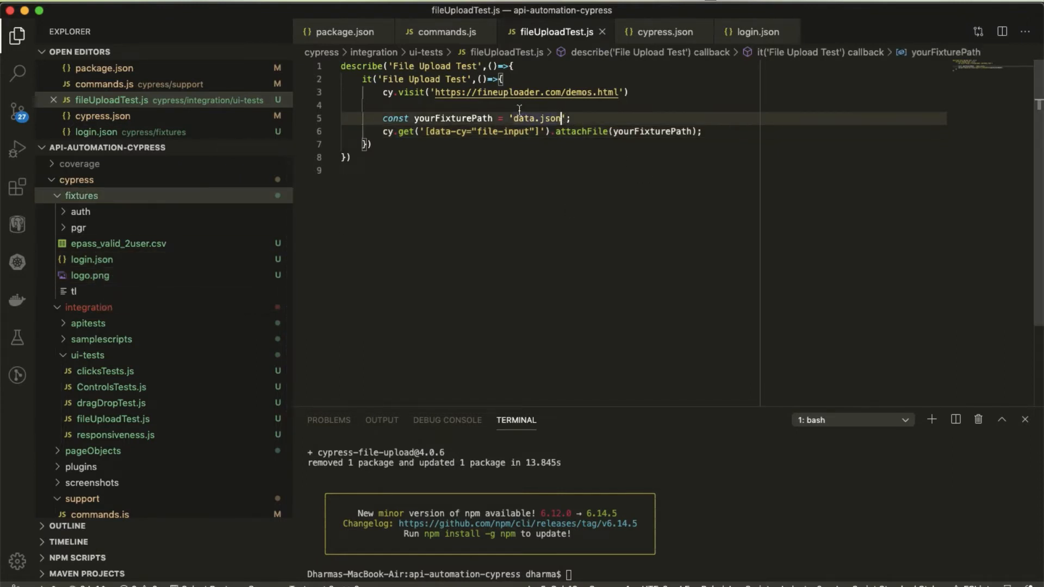
type("imagefile")
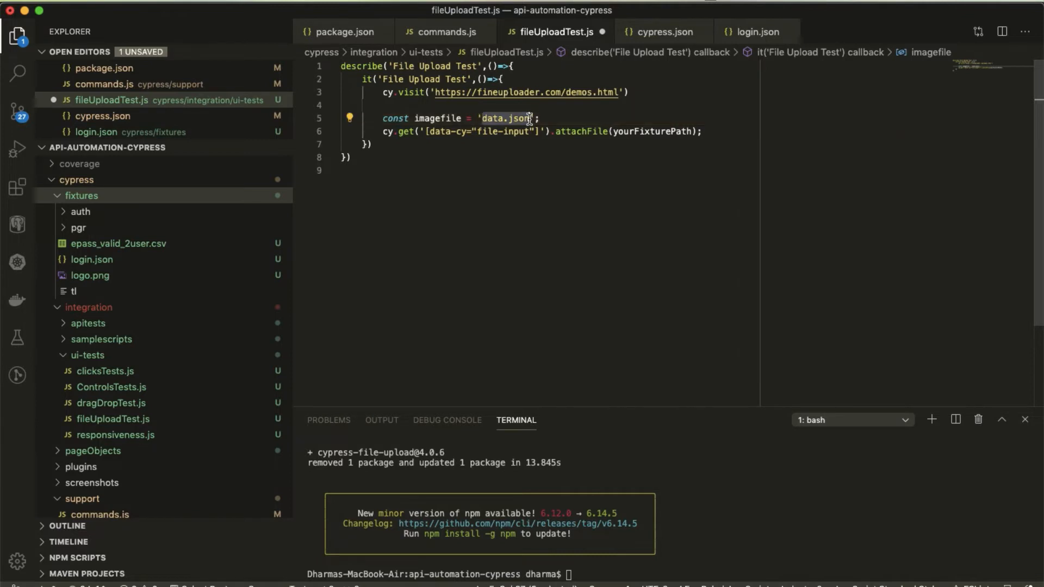
type("logo.png")
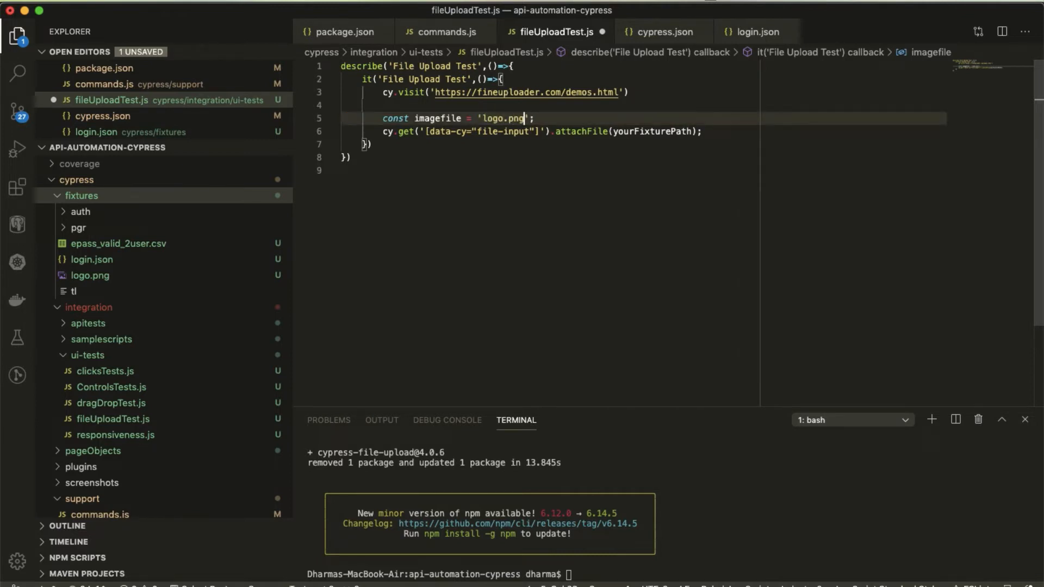
double_click(437, 118)
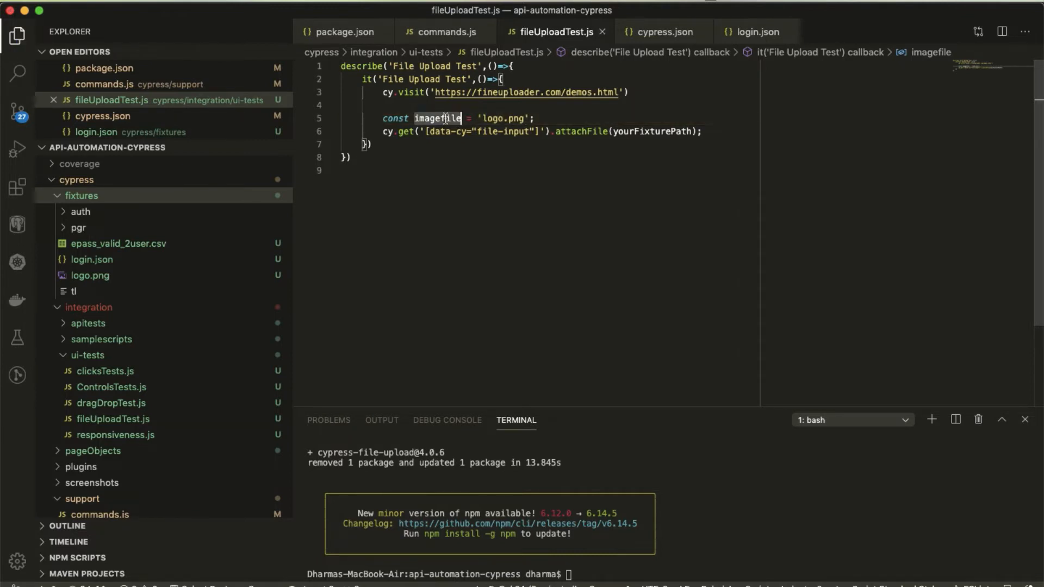
type("imagefile")
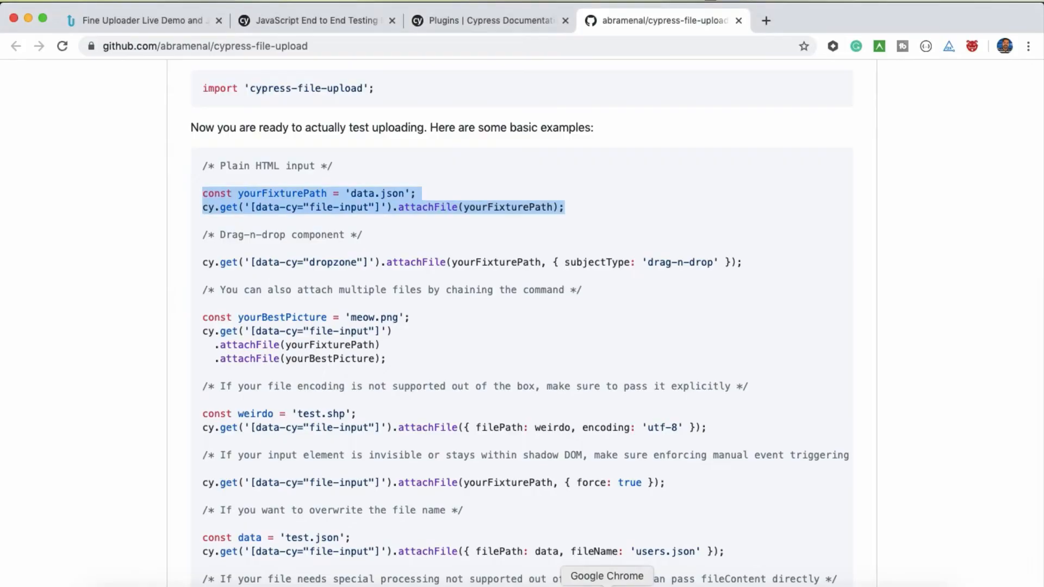
Inspect the gallery upload area in DevTools to find the hidden file input named qqfile
left_click(140, 20)
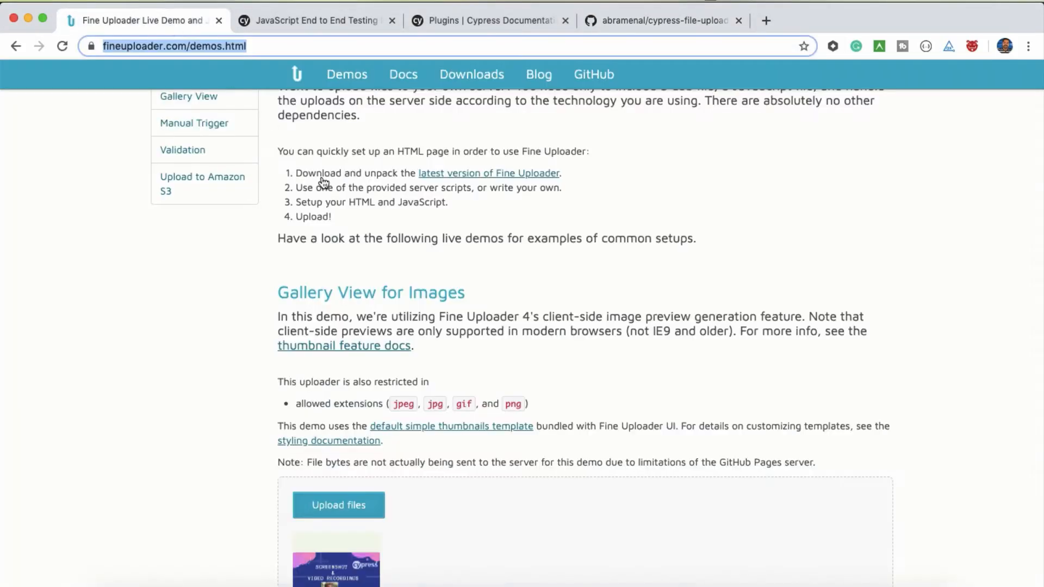
left_click(338, 504)
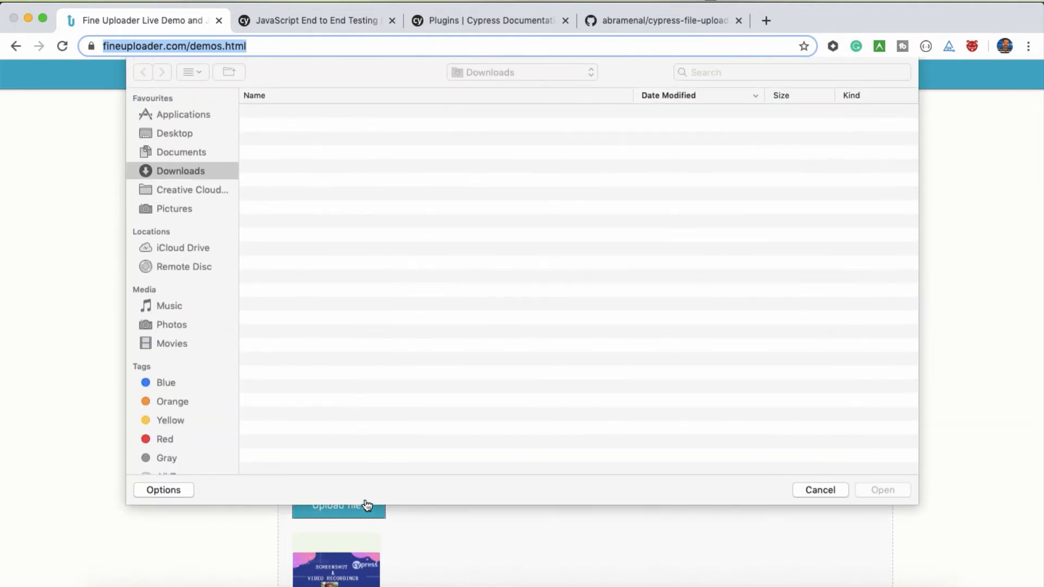
right_click(632, 526)
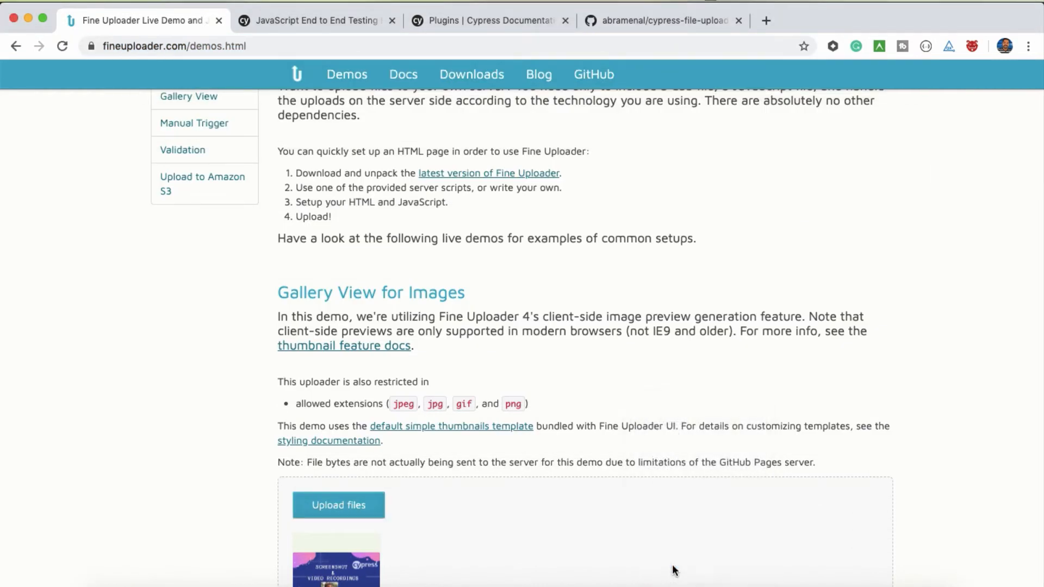
key("F12")
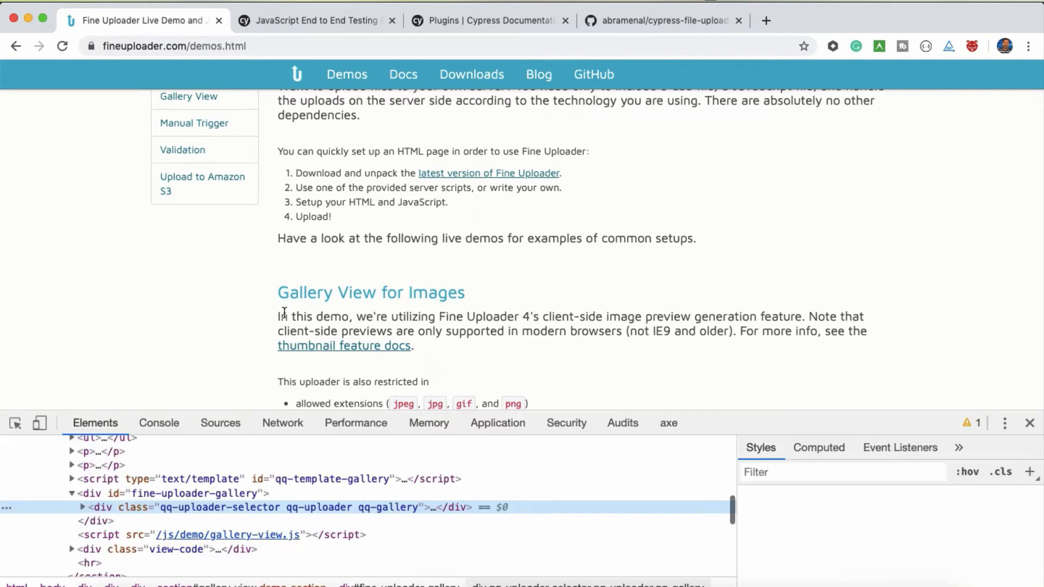
scroll("down", 3)
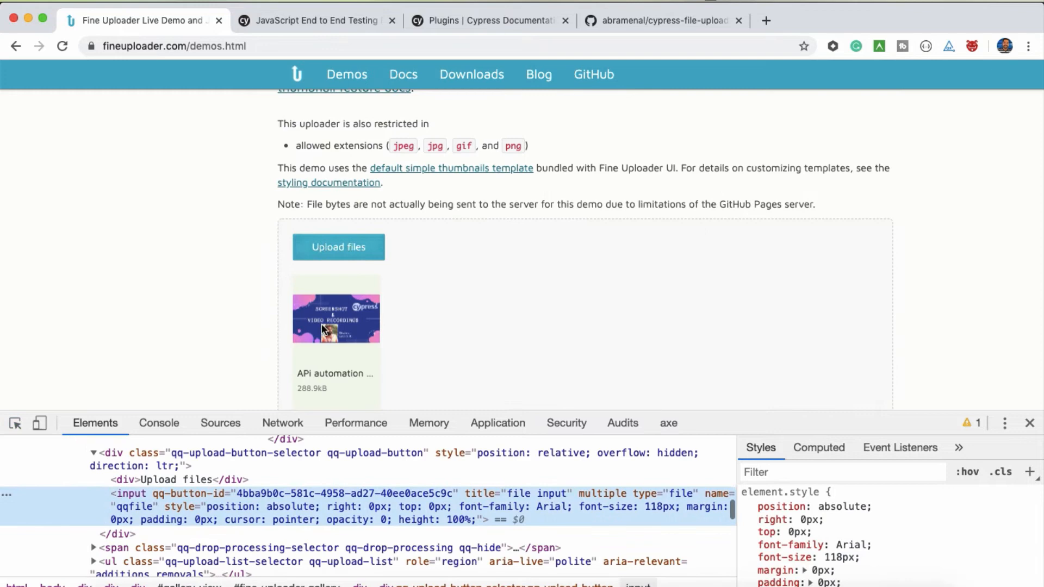
mouse_move(715, 493)
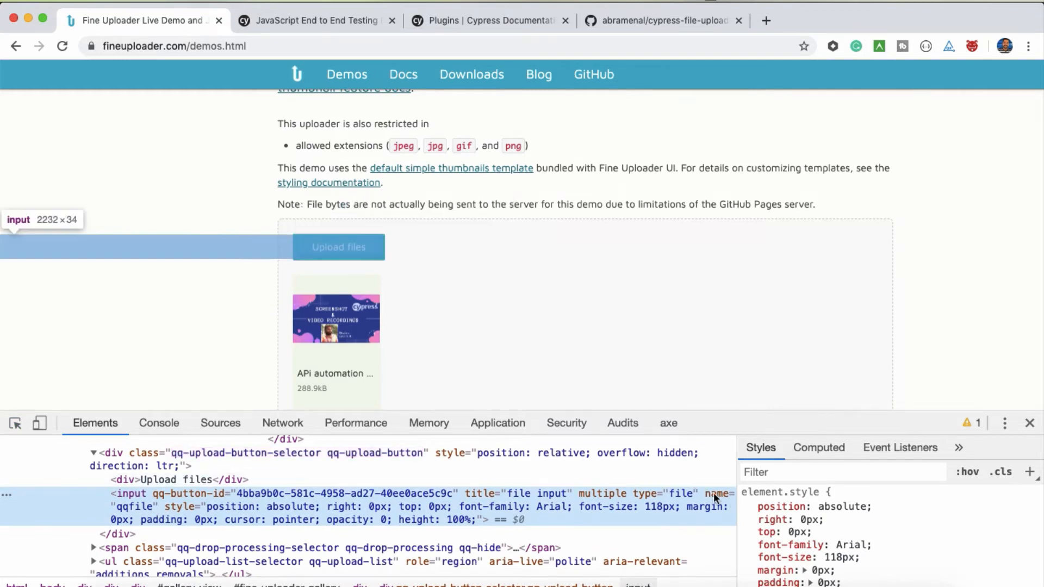
mouse_move(649, 499)
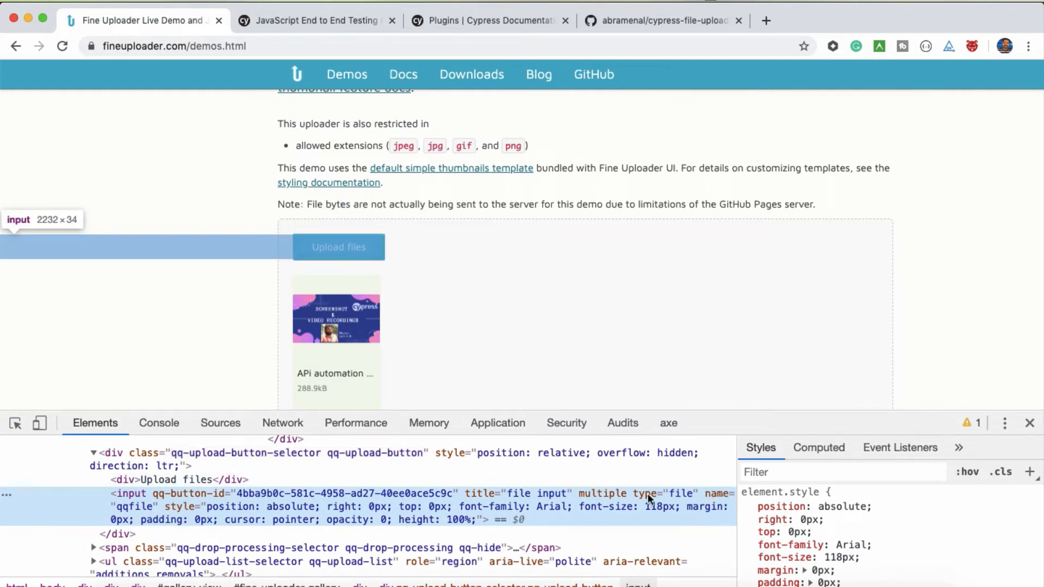
mouse_move(718, 497)
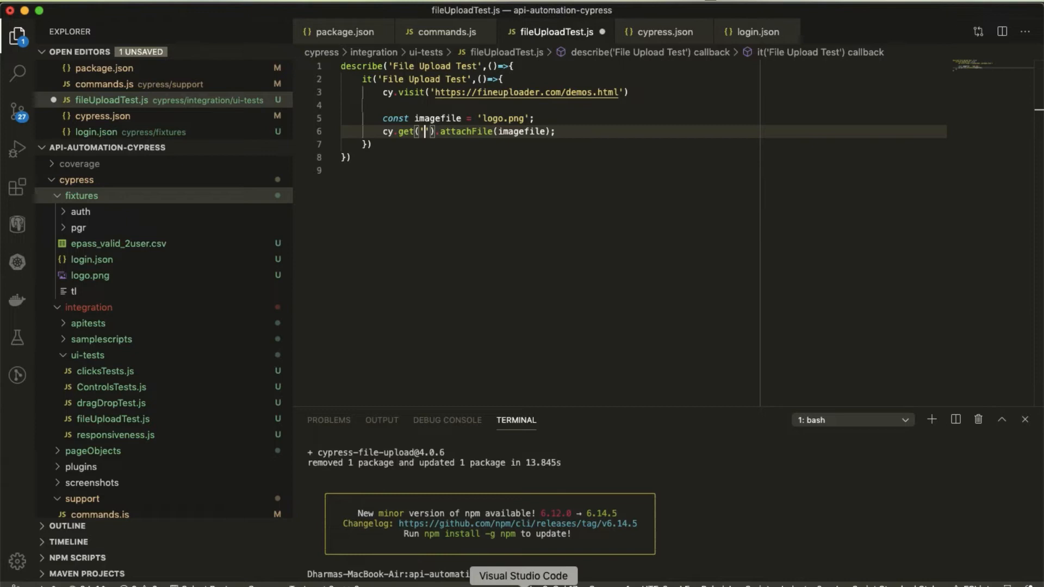
Change the selector to [name="qqfile"] attaching imagefile, and save fileUploadTest.js
type("[name=\"qqfile\"]")
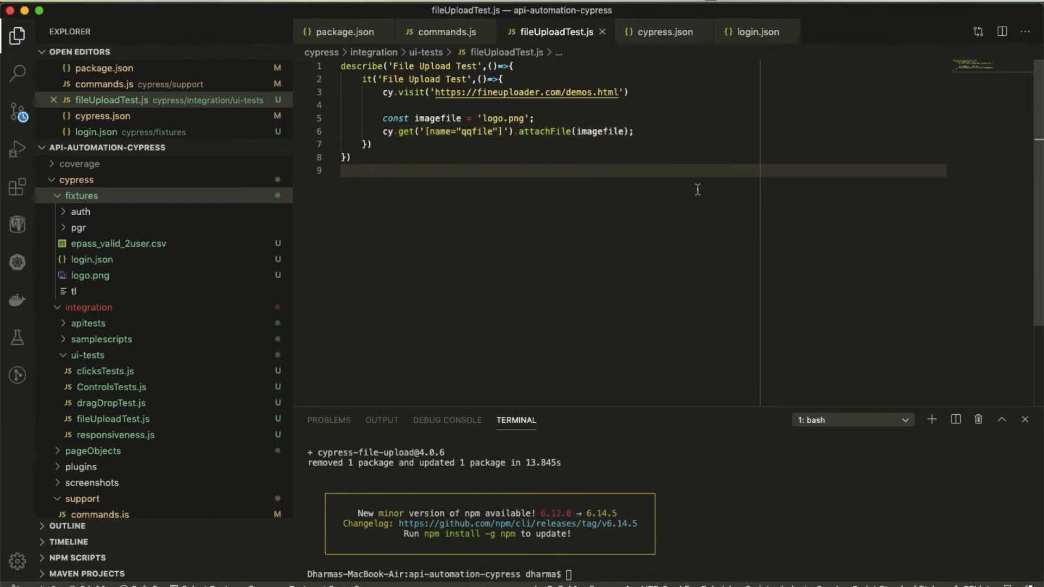
left_click(341, 170)
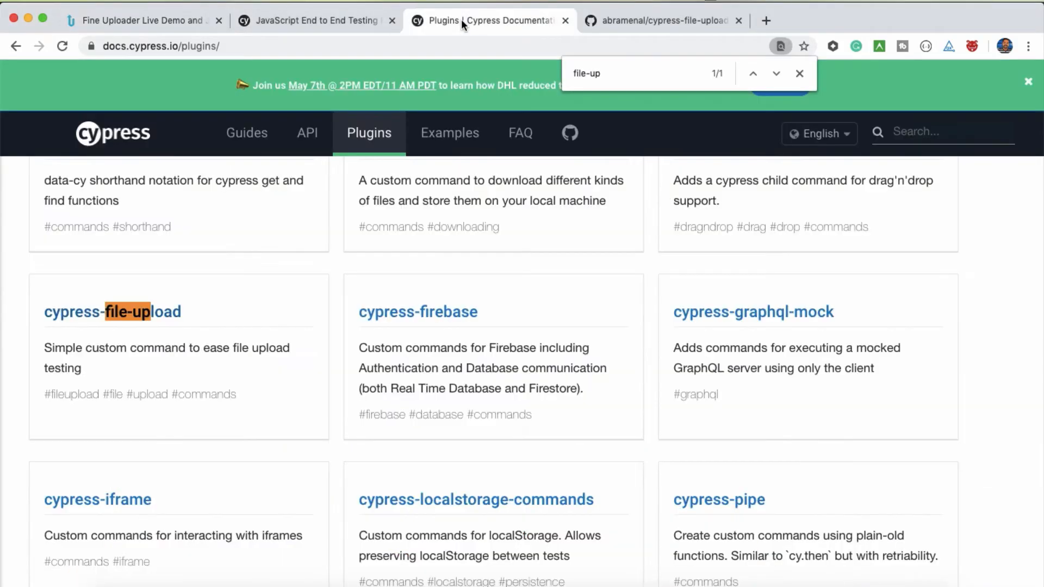
mouse_move(182, 307)
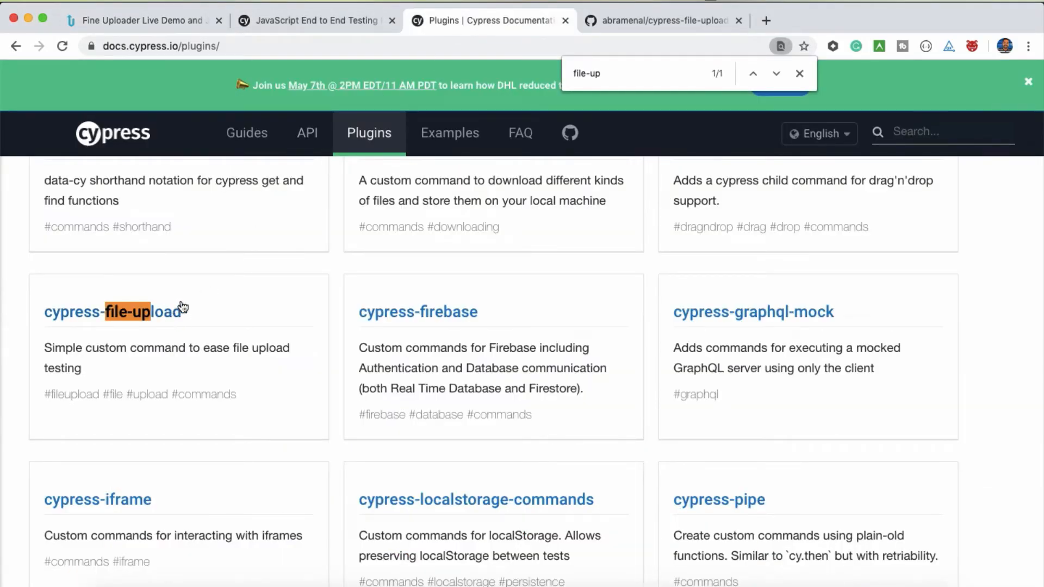
In the API sidebar, scroll to the Utilities section and choose the Blob page
left_click(306, 133)
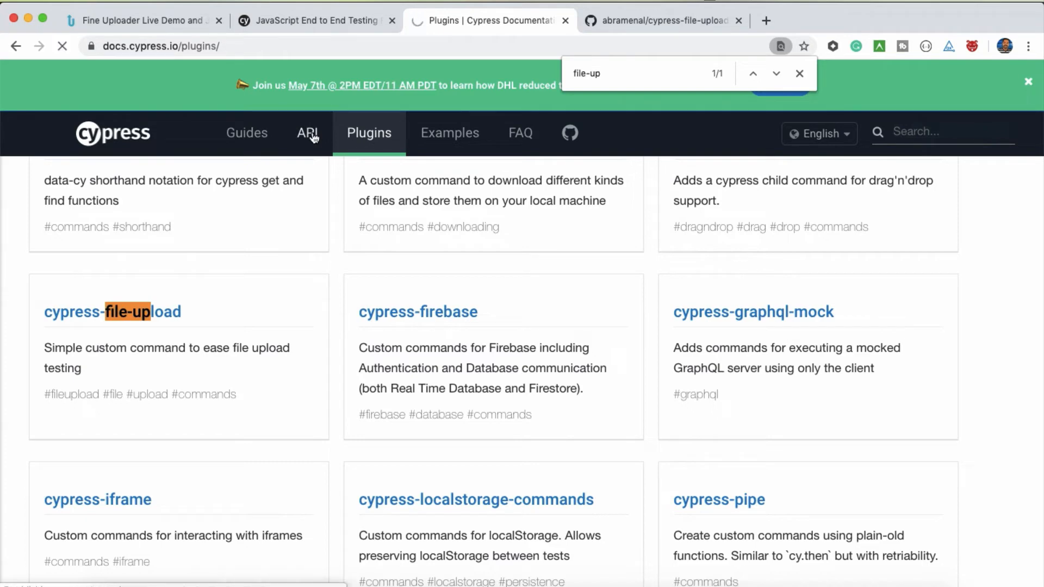
left_click(307, 132)
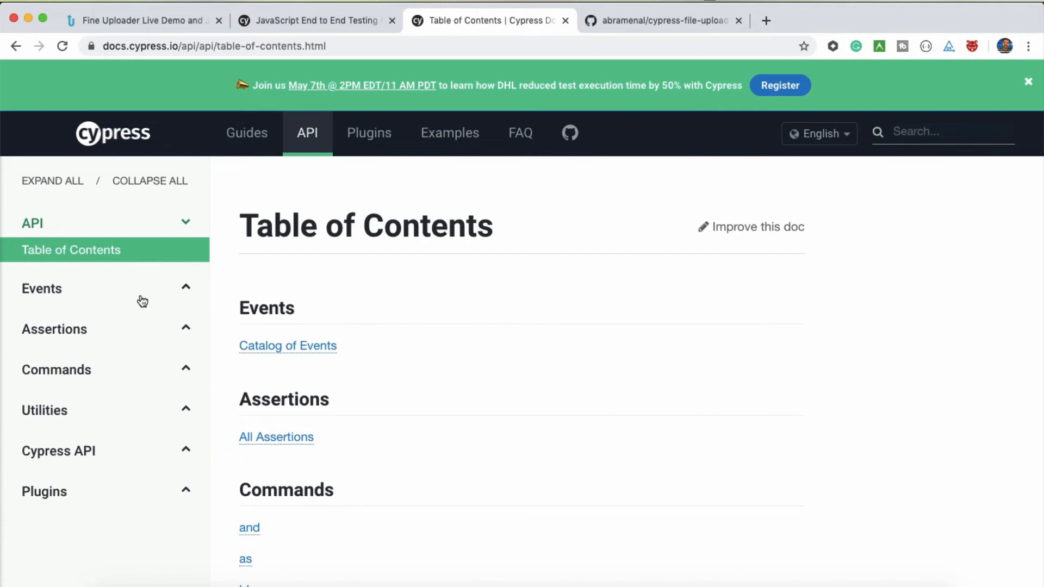
scroll("down", 3)
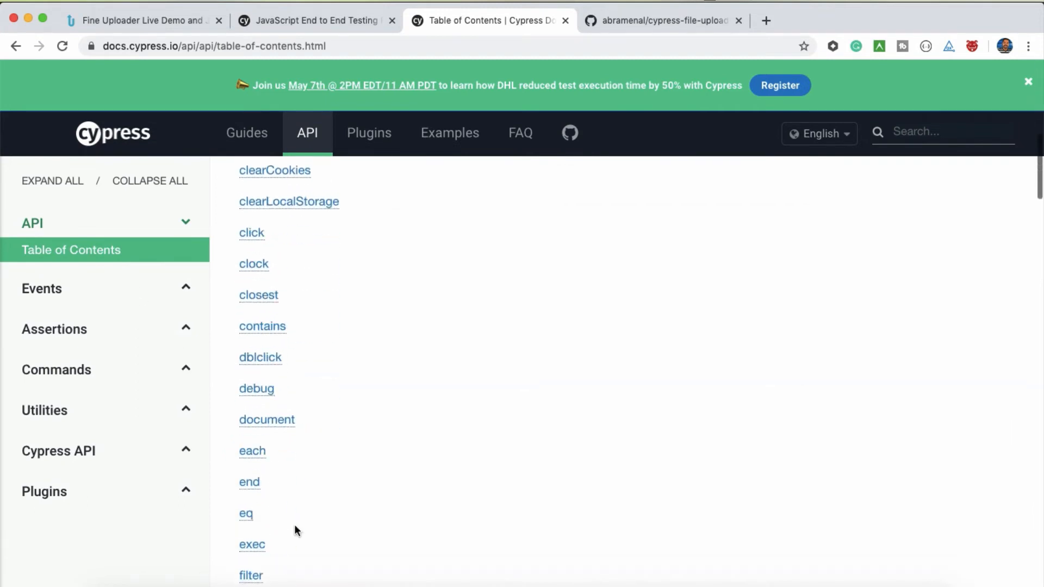
scroll("down", 3)
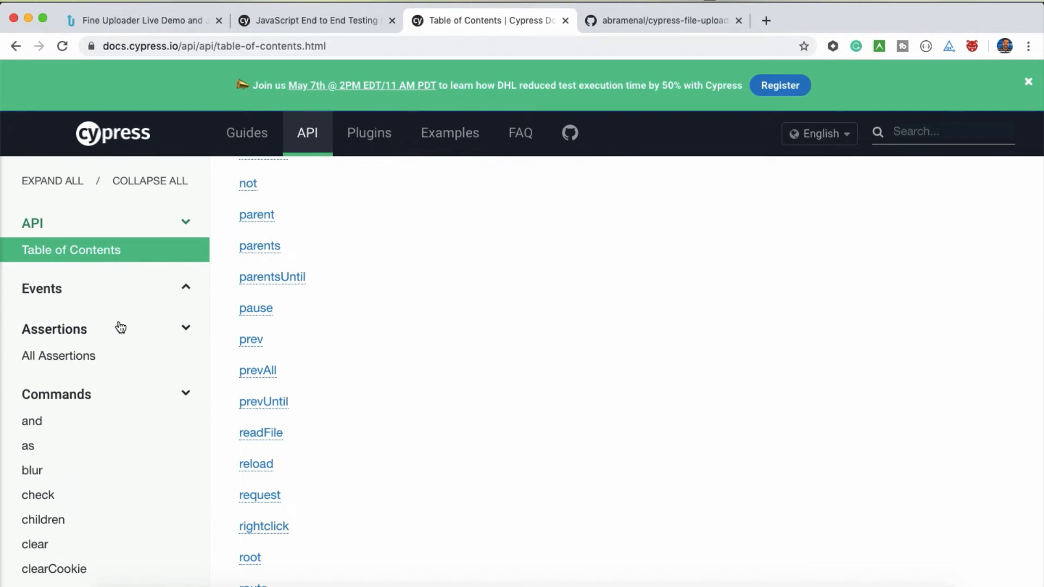
scroll("down", 3)
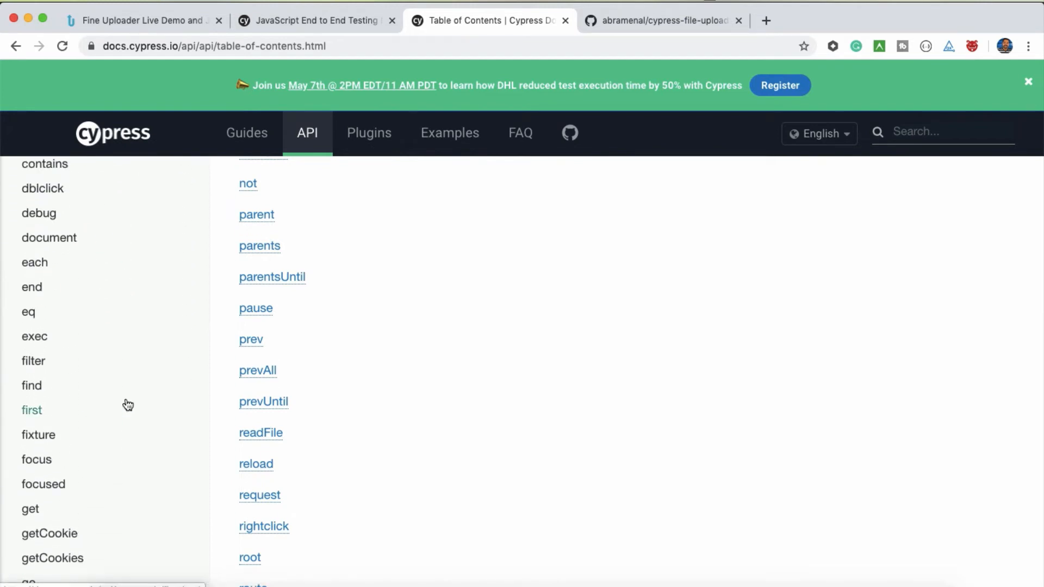
scroll("down", 3)
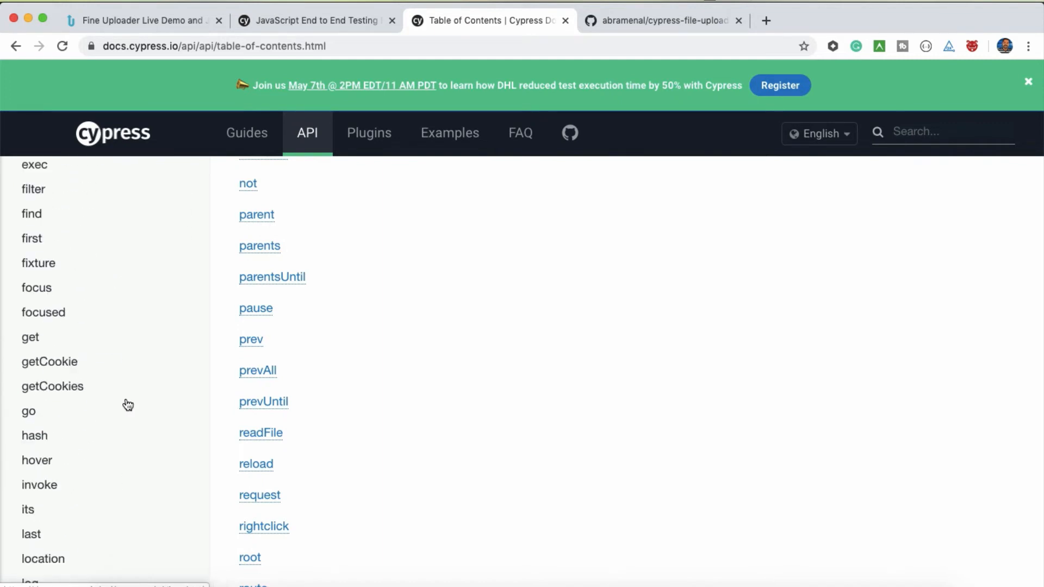
scroll("down", 3)
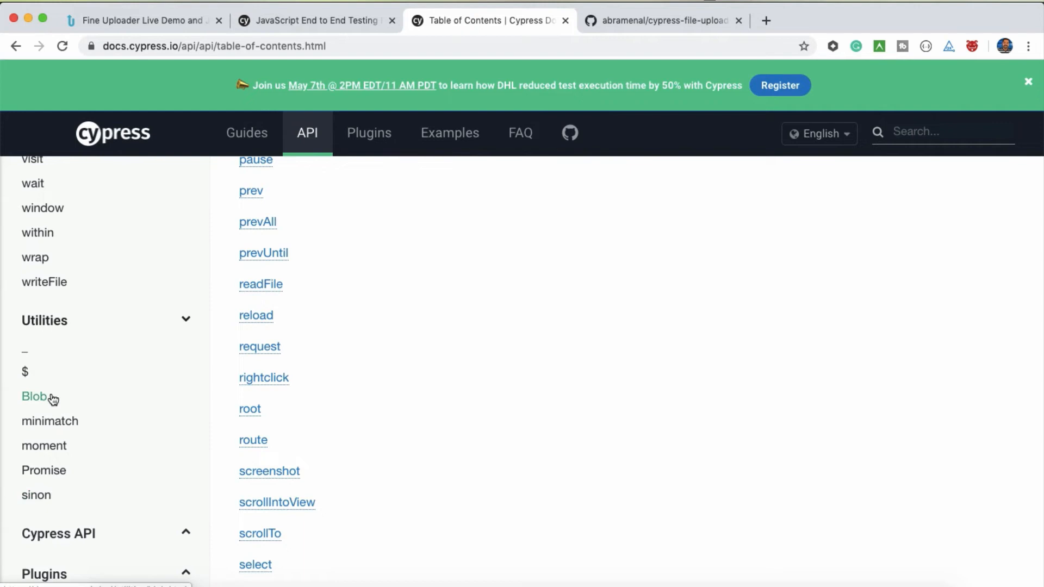
left_click(33, 397)
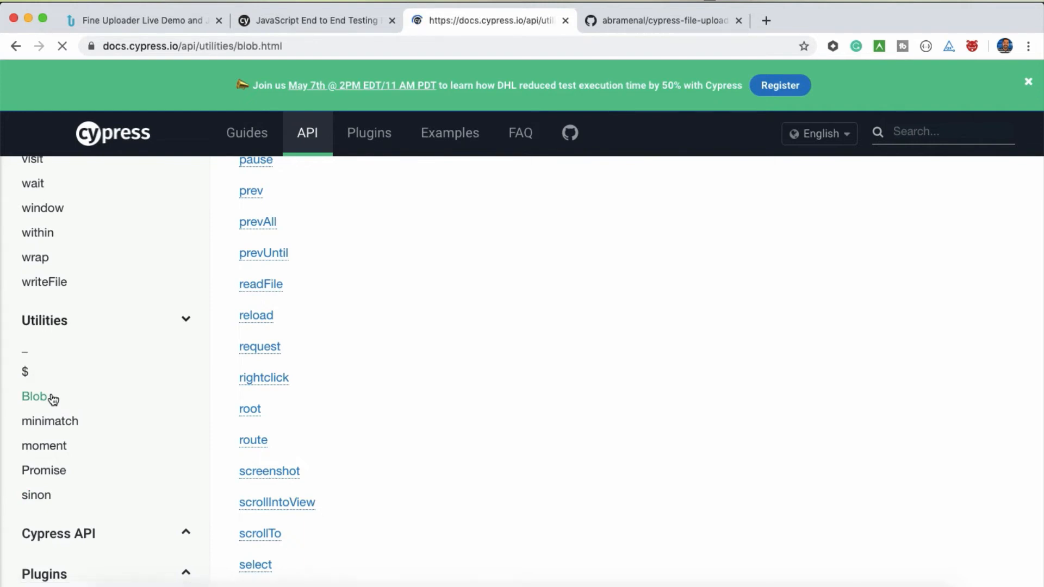
Review the Cypress.Blob image fixture upload example, then return to the cypress-file-upload tab
left_click(34, 396)
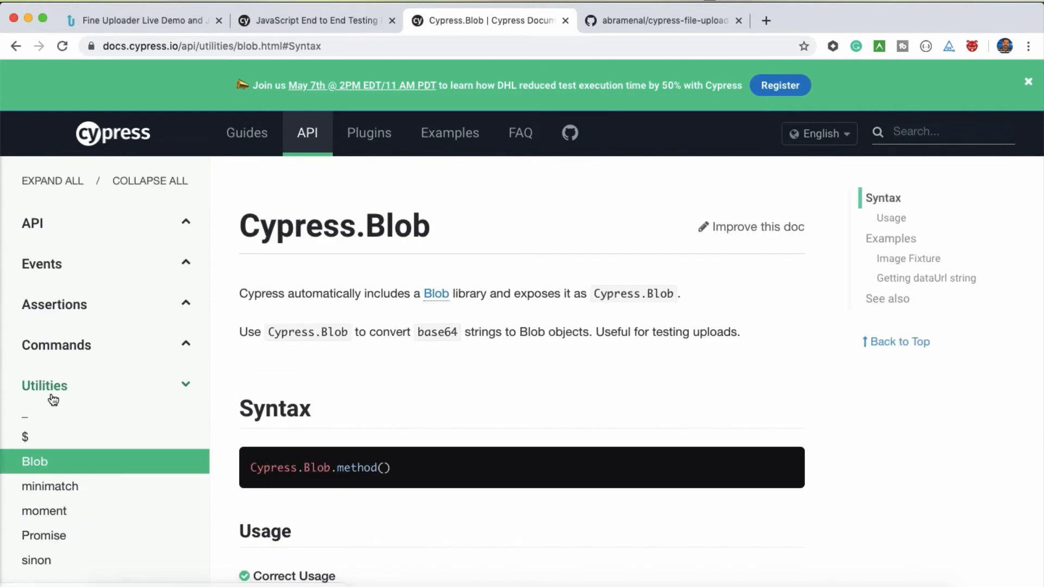
scroll("down", 3)
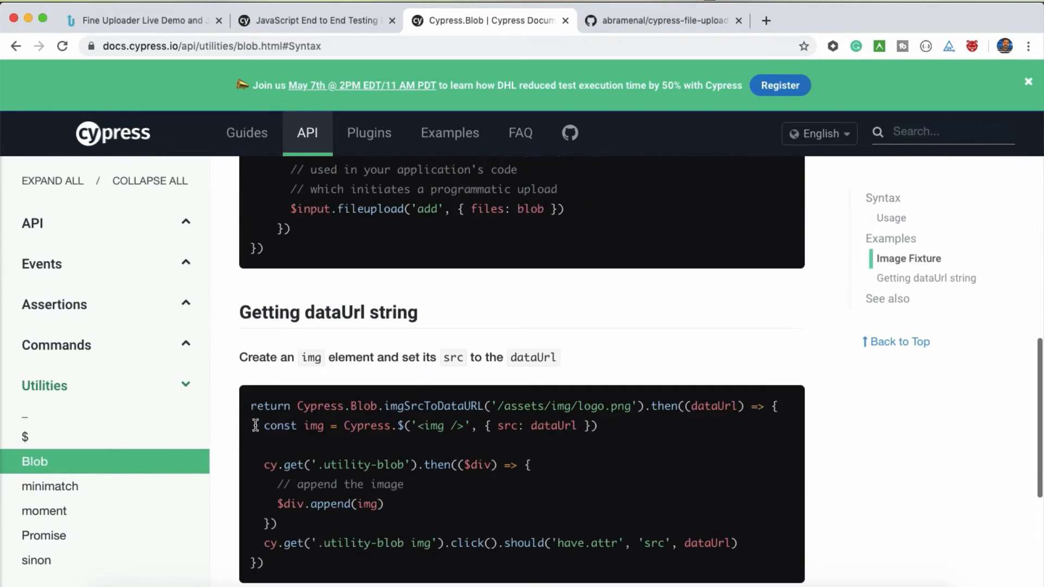
scroll("up", 3)
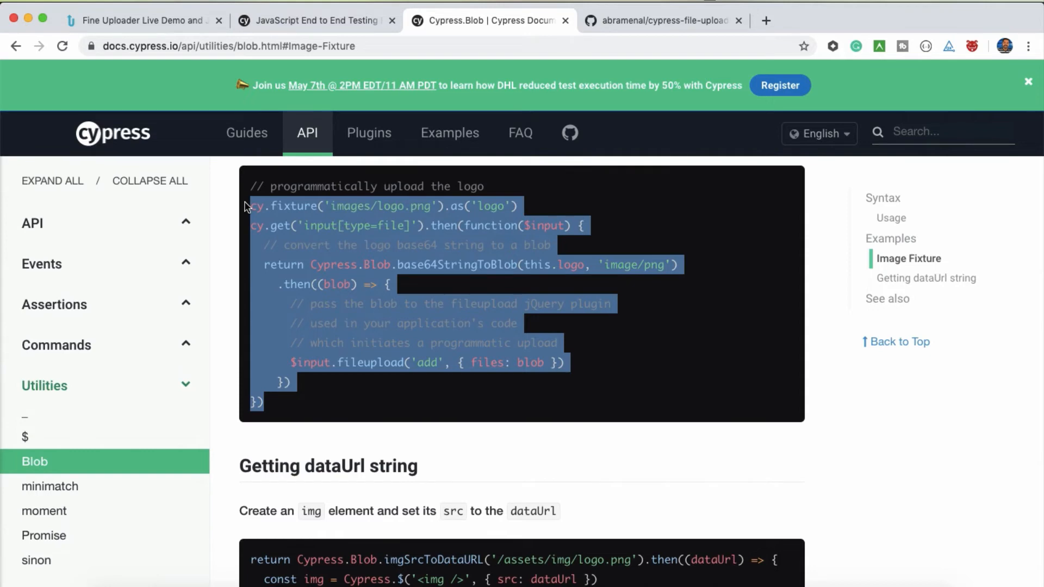
mouse_move(296, 279)
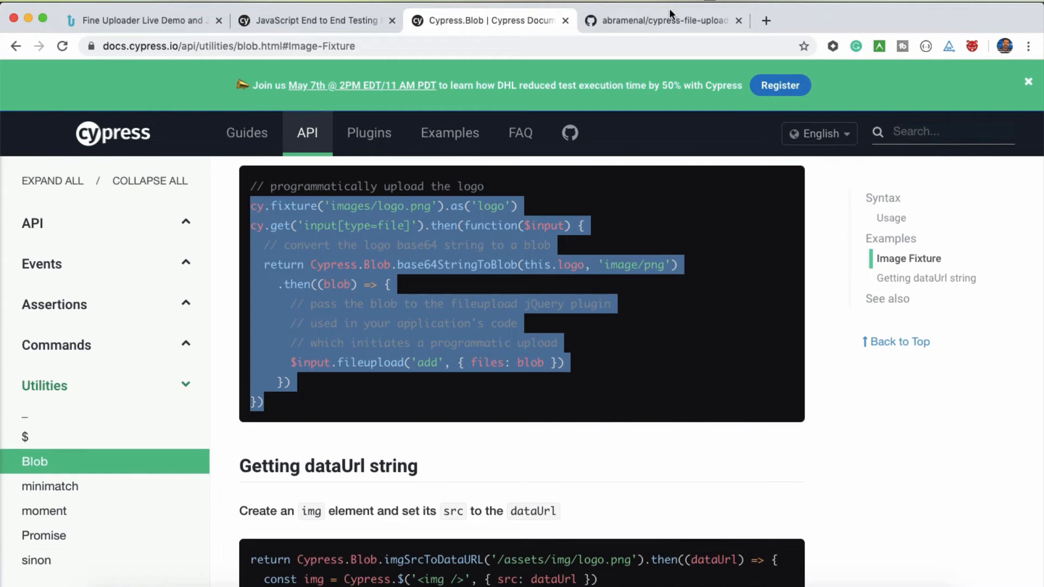
left_click(662, 20)
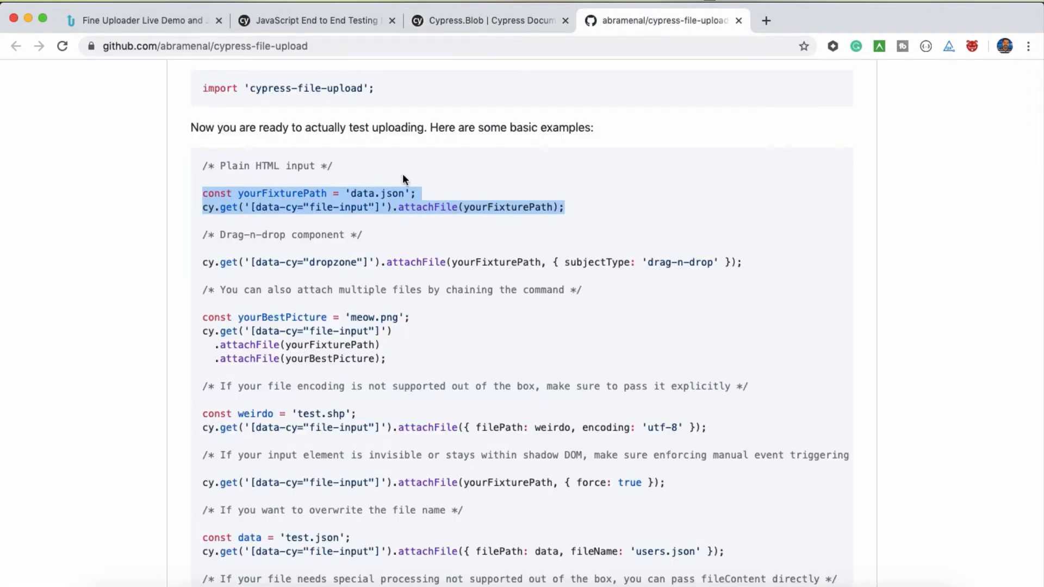
Scroll the cypress-file-upload README back up to the plain-input attachFile example
scroll("up", 3)
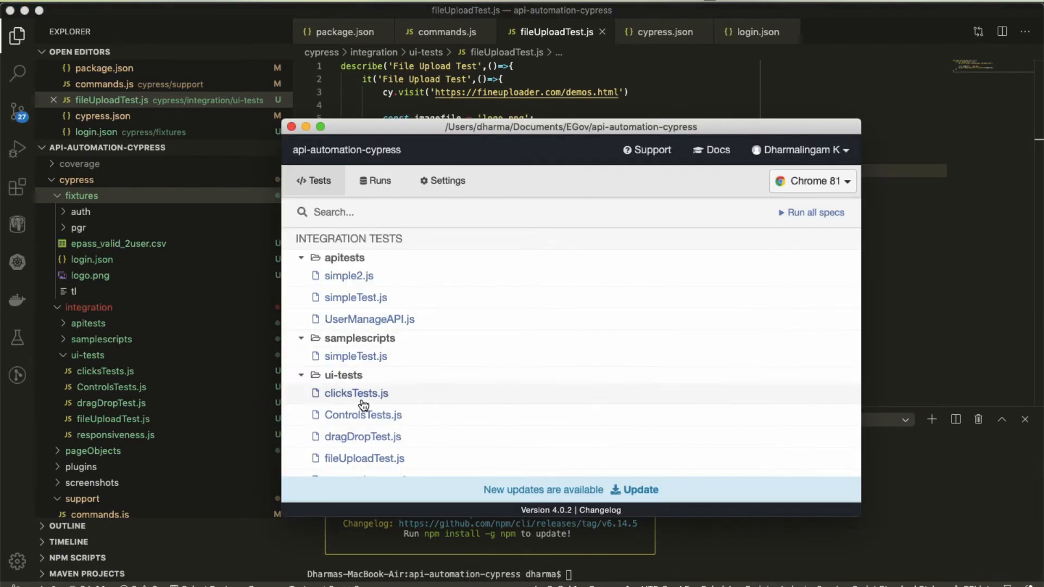
Launch fileUploadTest.js from ui-tests in the Test Runner so logo.png uploads
left_click(364, 457)
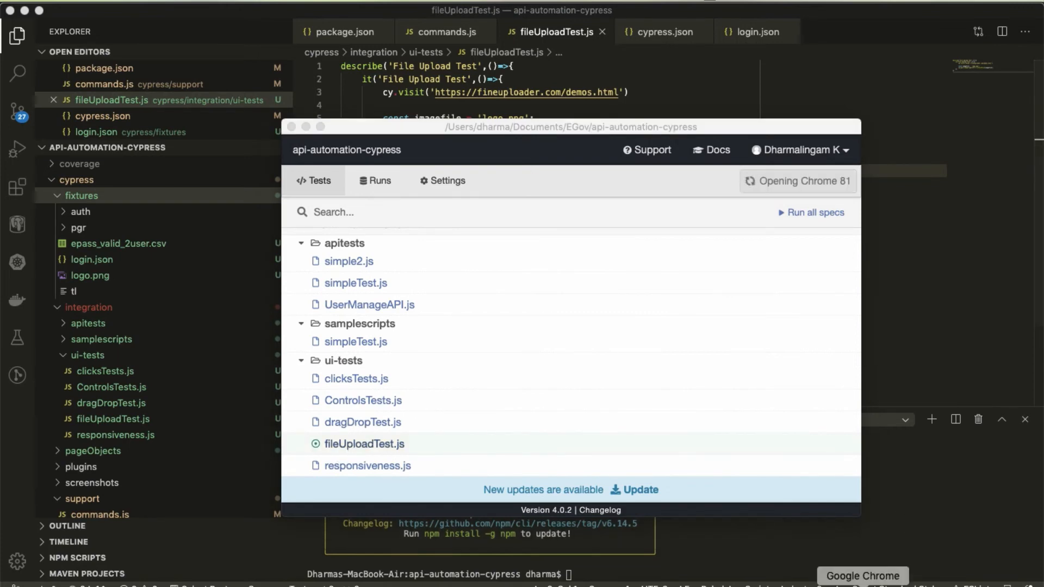
left_click(365, 444)
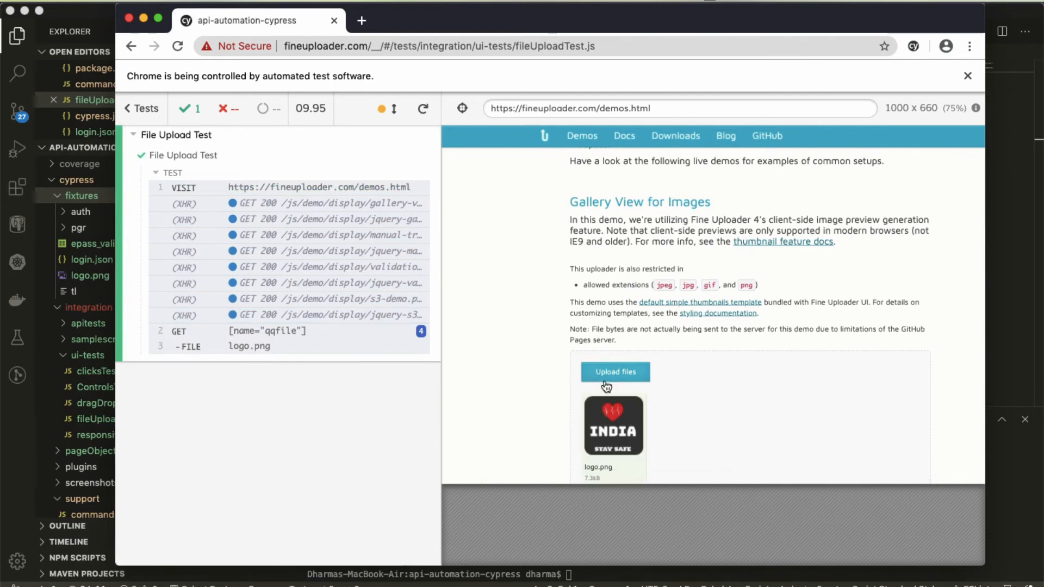
mouse_move(628, 458)
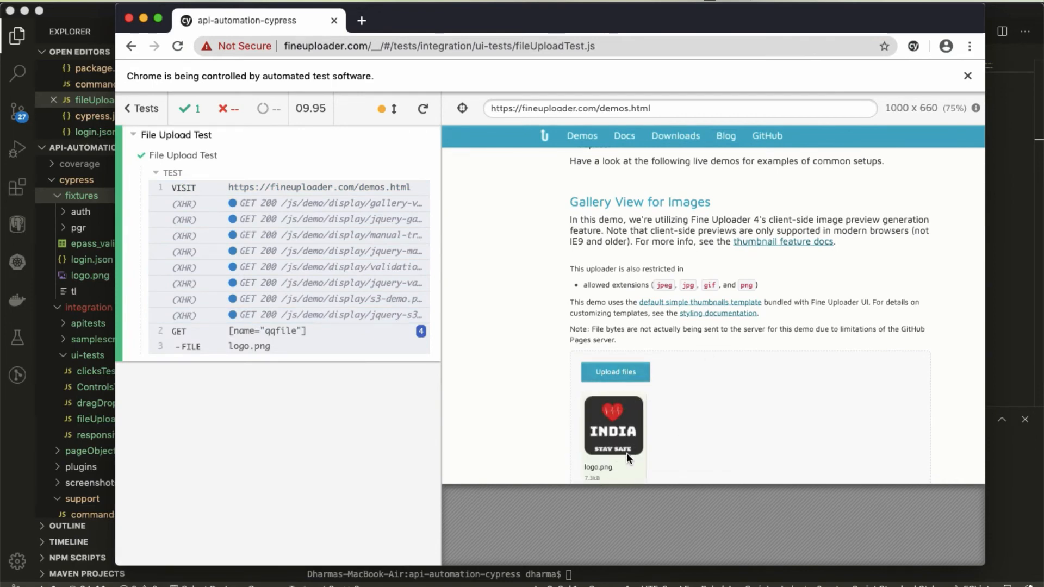
mouse_move(525, 260)
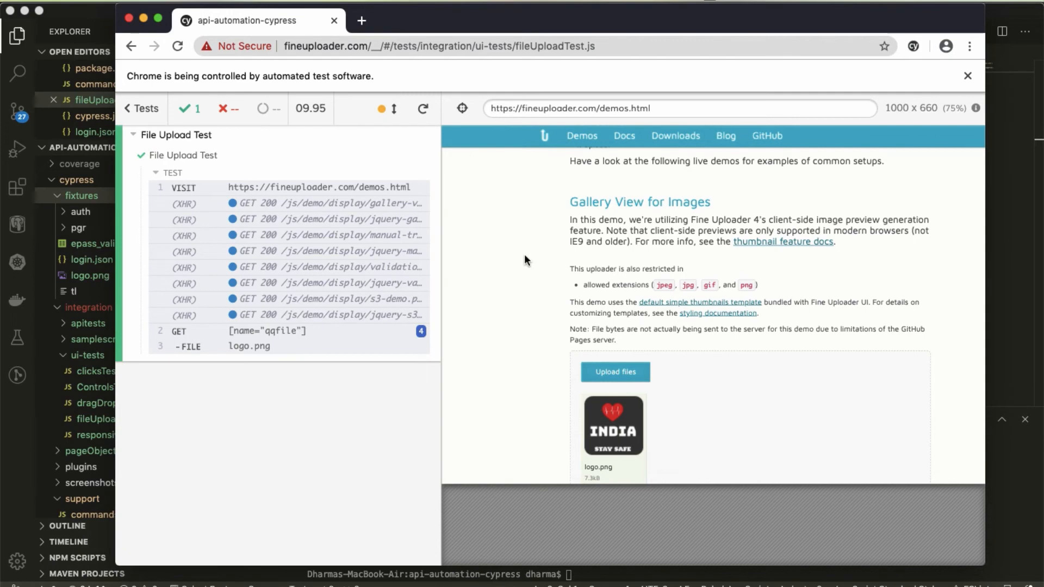
mouse_move(231, 111)
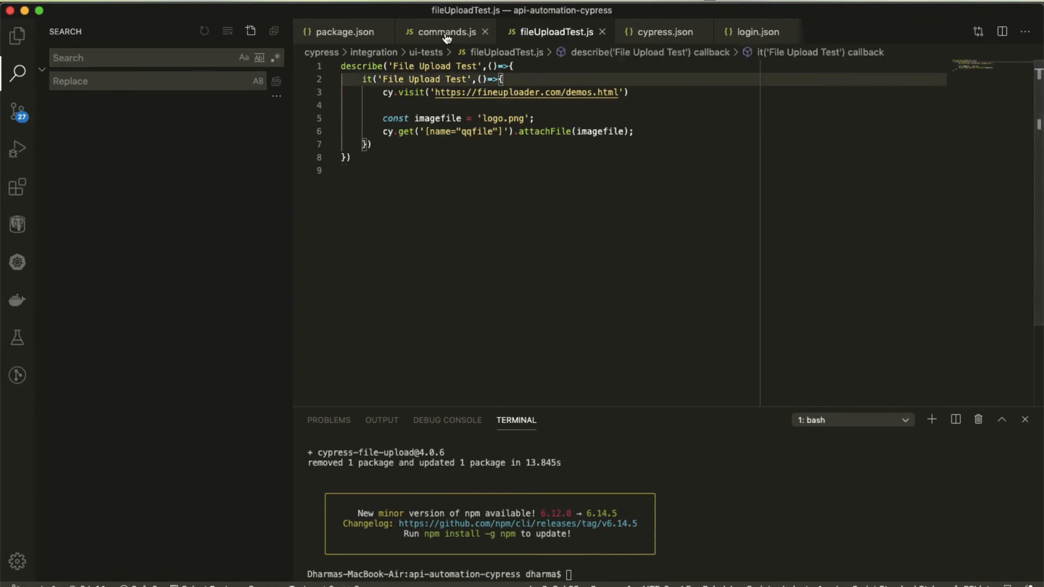
Enter 'npm install --save-dev cypress-file-upload', then revisit the Cypress.Blob and plugins tabs
type("npm install --save-dev cypress-file-upload")
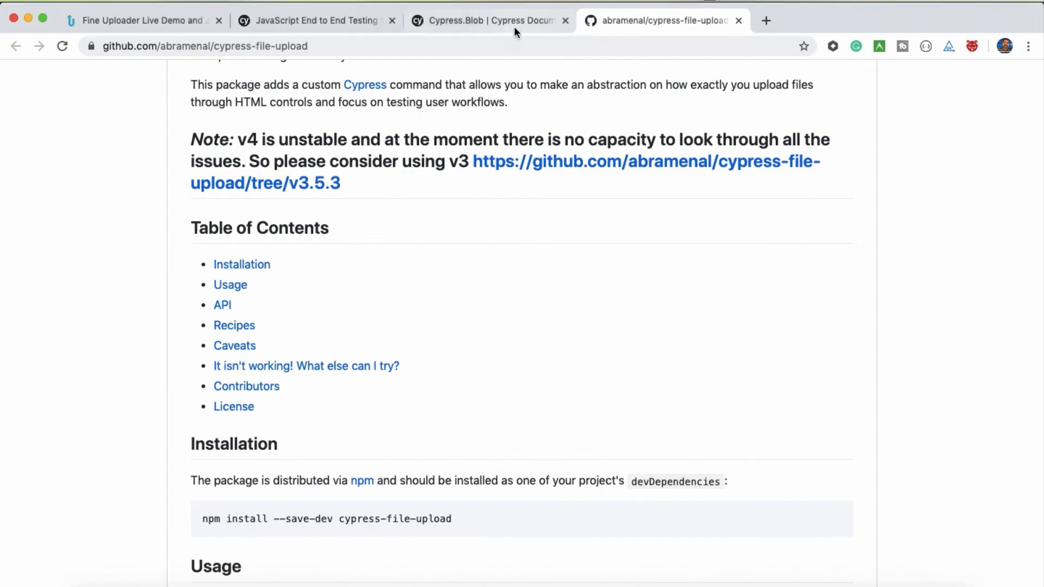
left_click(490, 20)
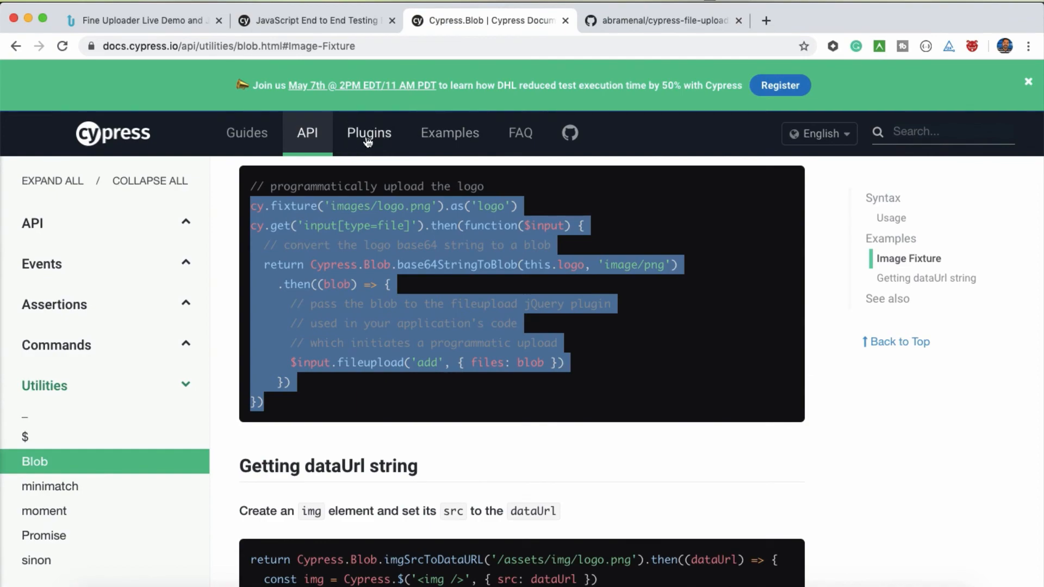
left_click(662, 21)
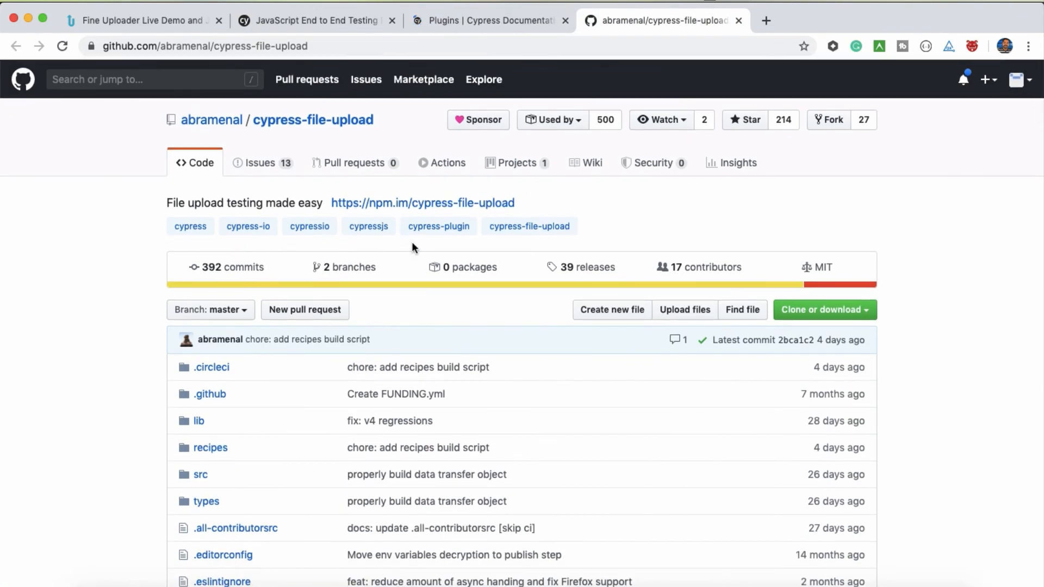
scroll("down", 3)
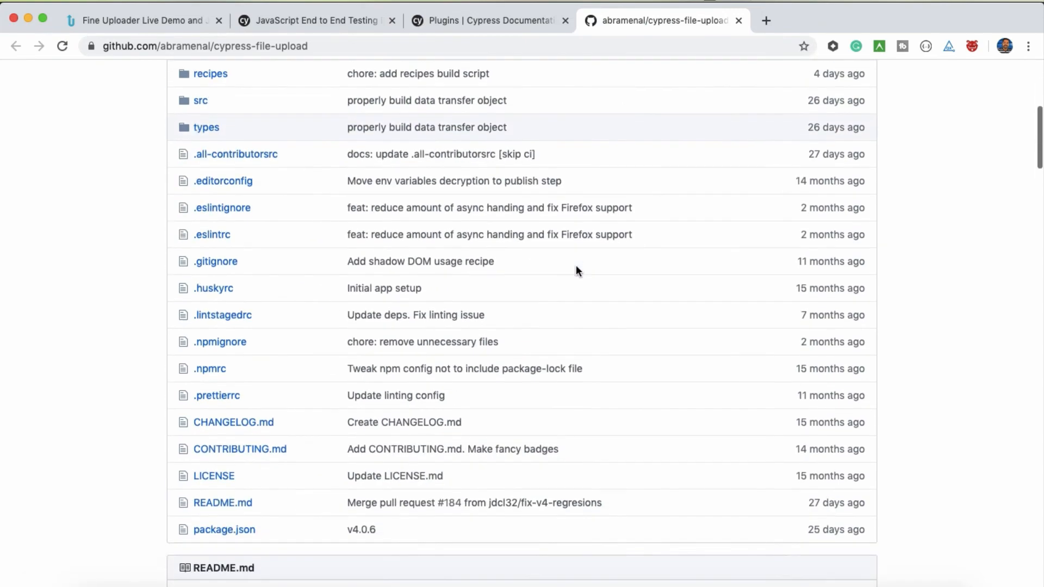
scroll("down", 3)
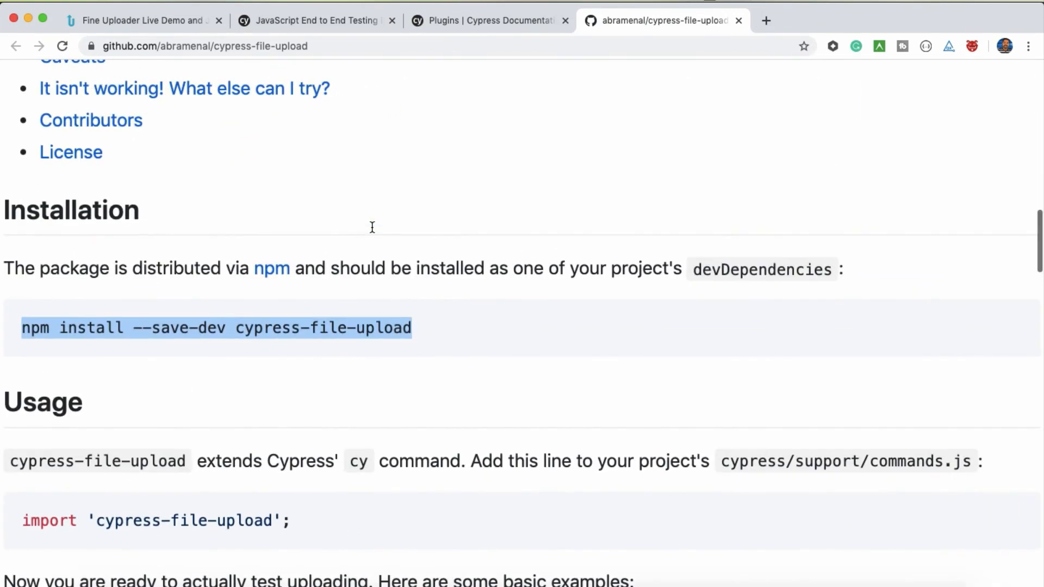
scroll("down", 3)
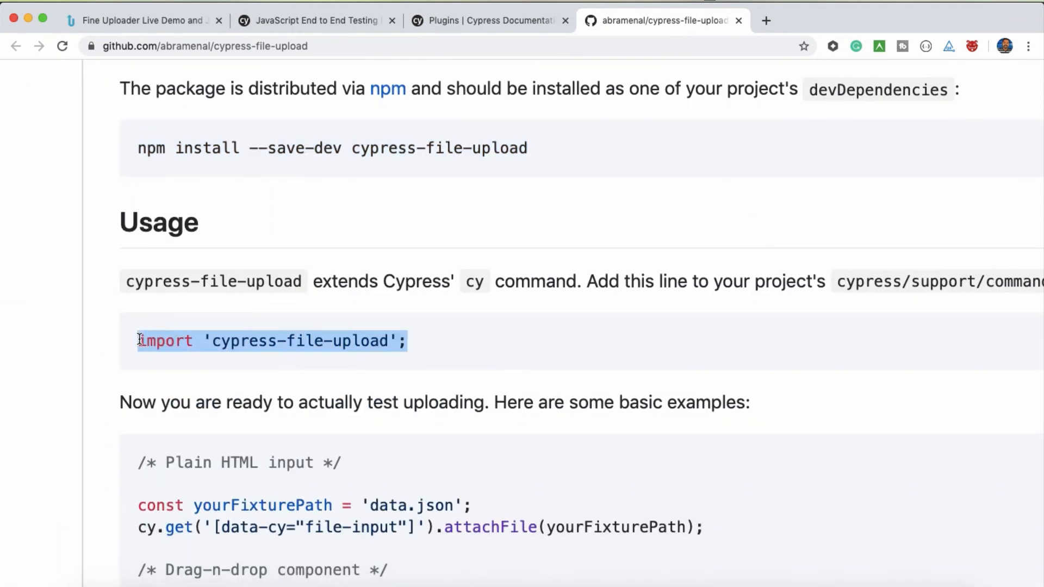
scroll("right", 3)
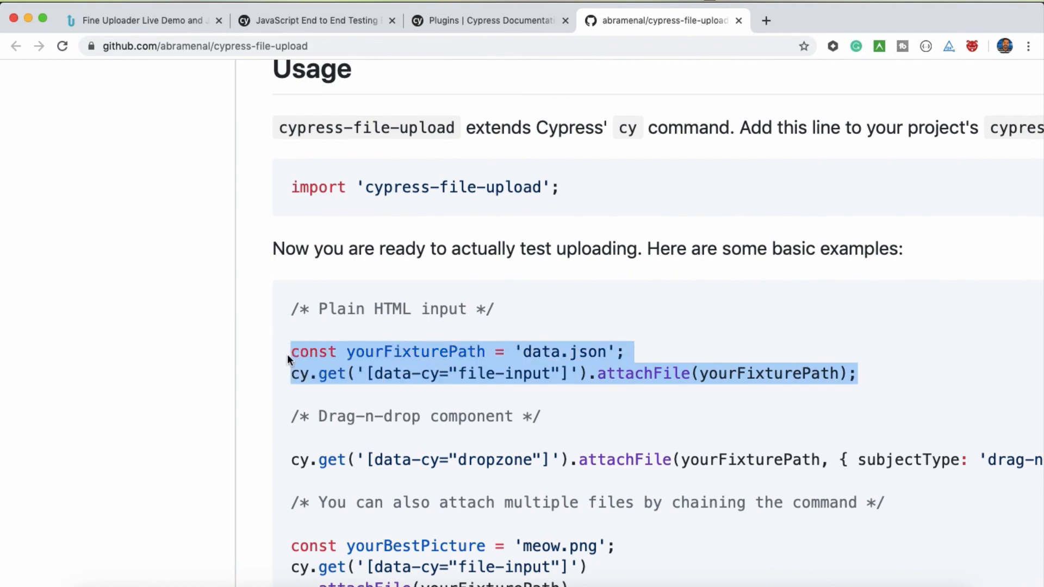
left_click(544, 352)
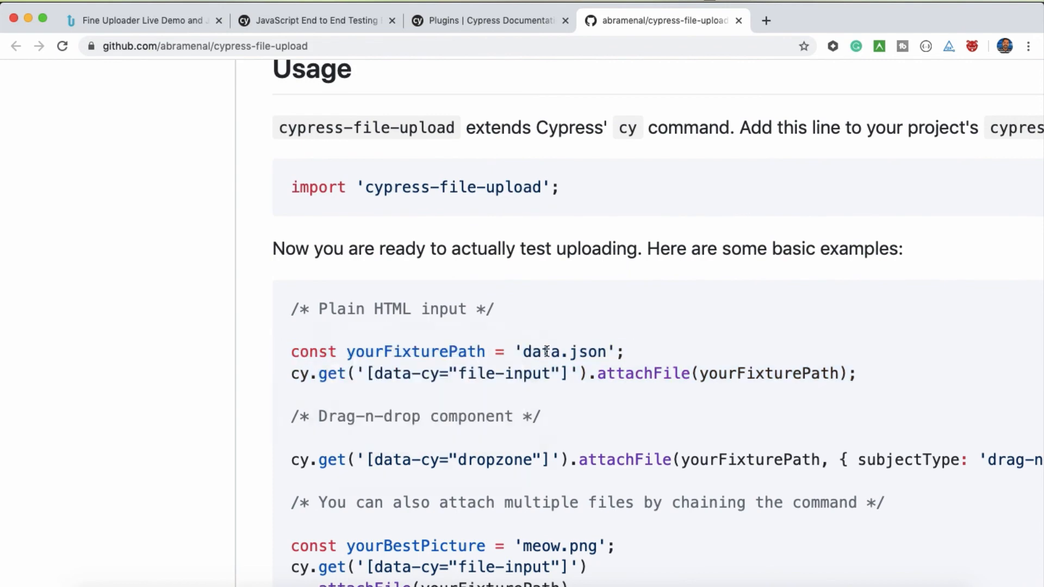
double_click(769, 373)
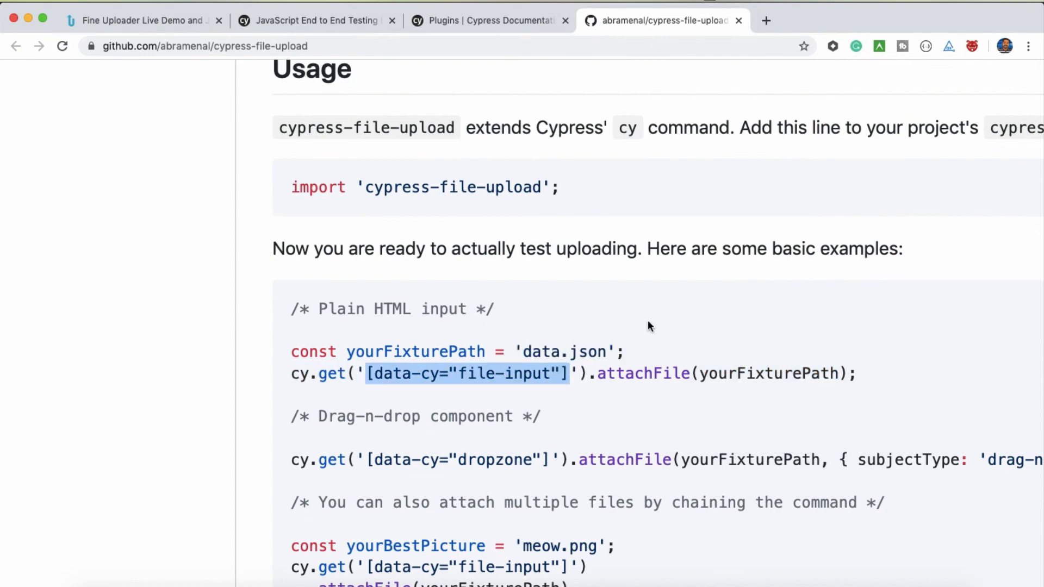
scroll("down", 3)
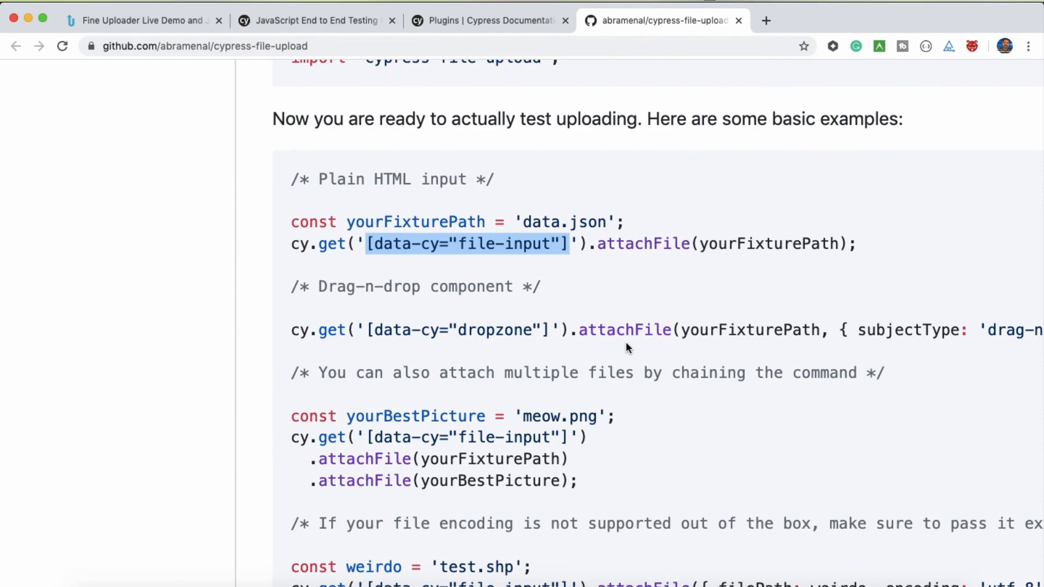
scroll("up", 3)
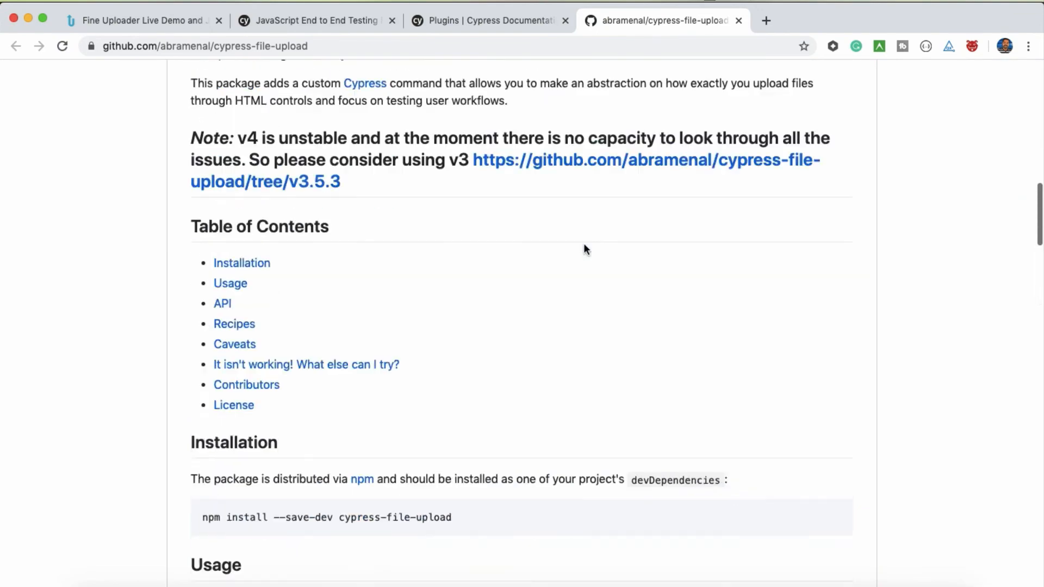
scroll("up", 3)
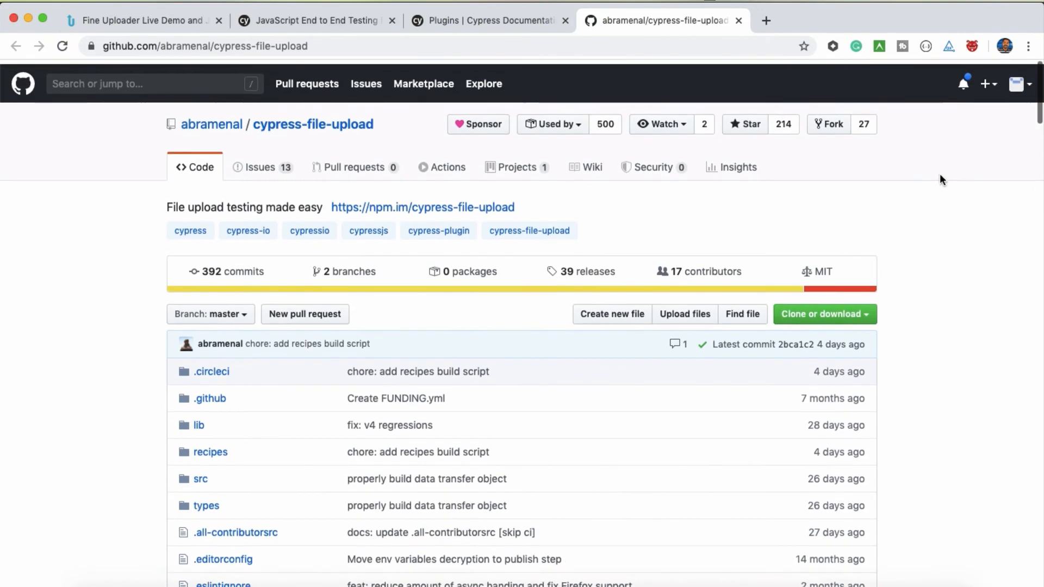